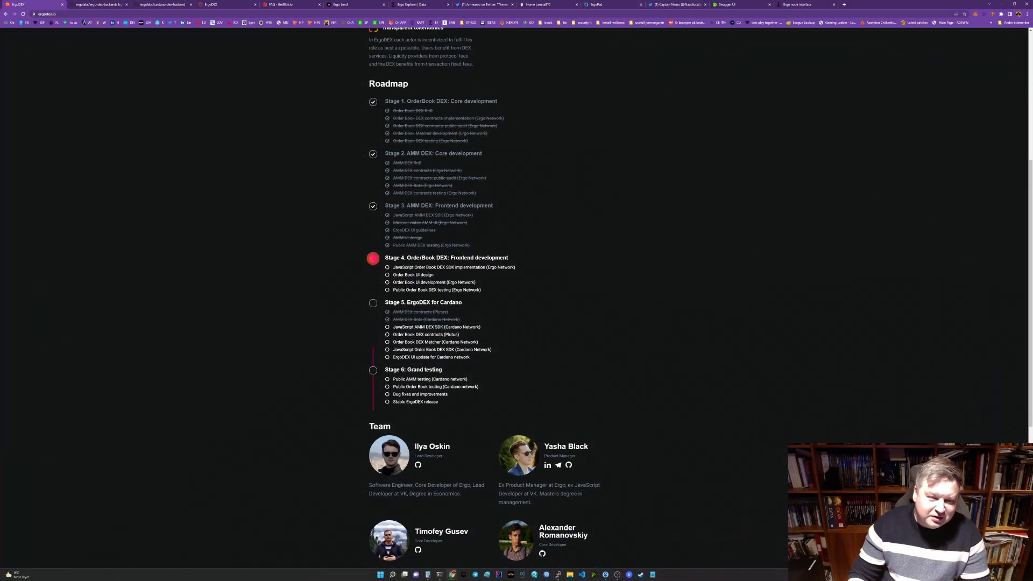
Step: Launch the ErgoDEX trading app from the landing page
scroll(up, 3)
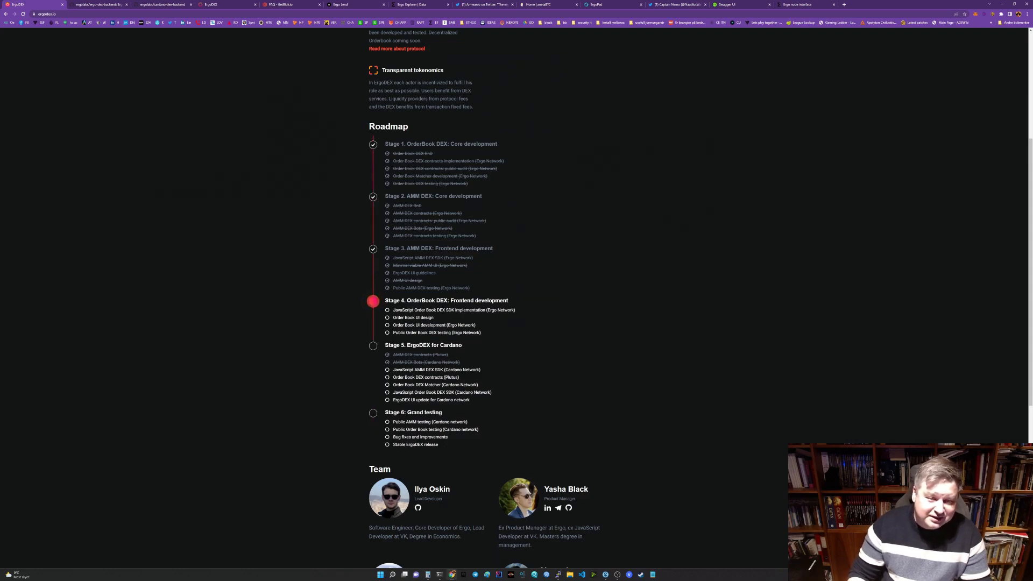
scroll(up, 3)
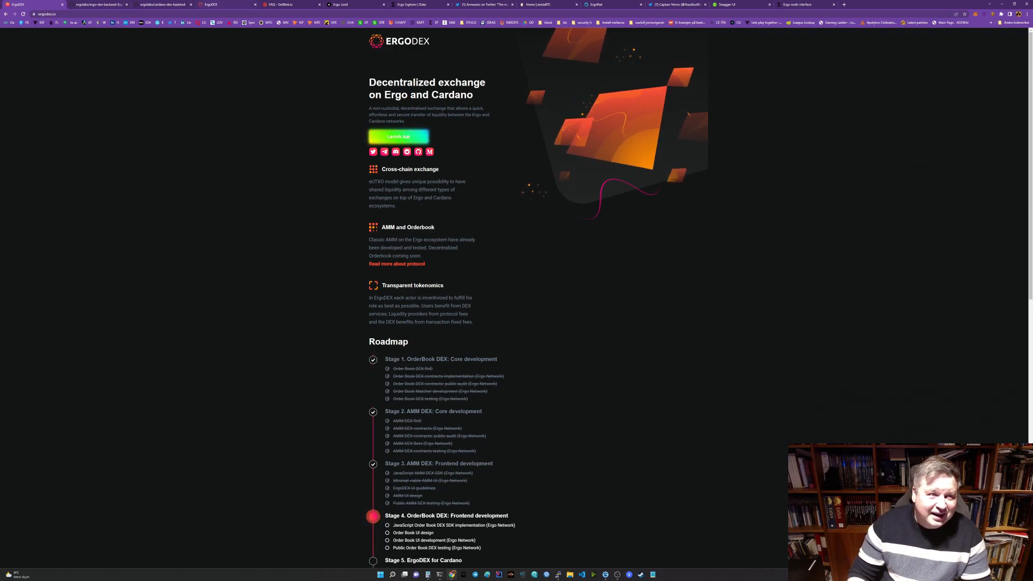
click(398, 136)
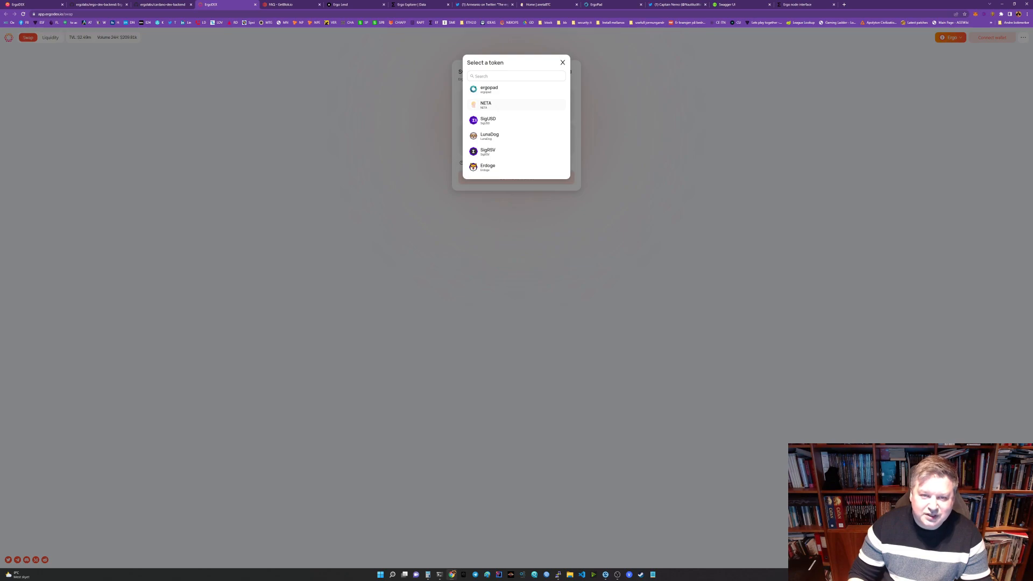
click(485, 106)
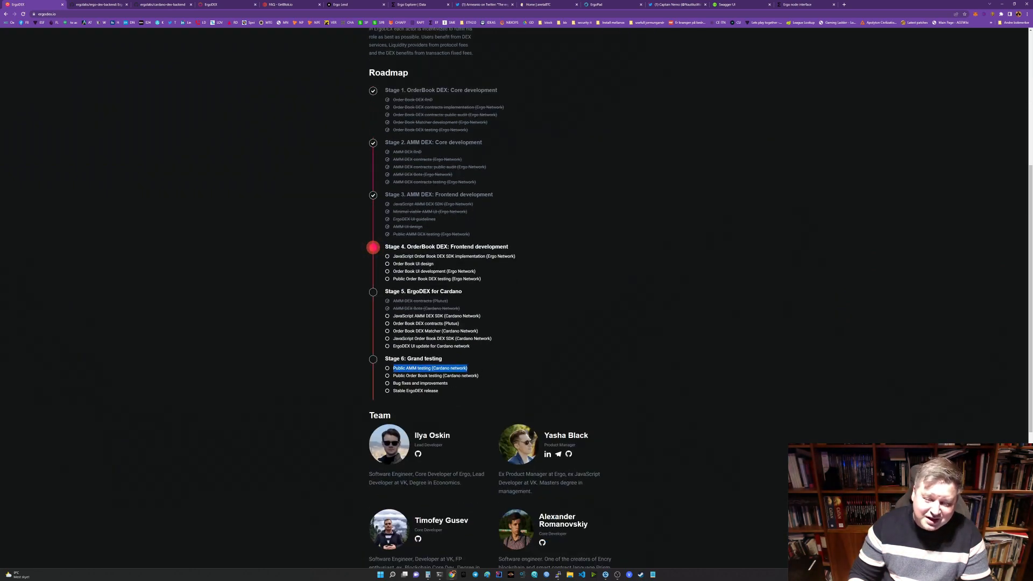
Step: After a pass over the roadmap and team section, move to the ergolabs cardano-dex-backend repository
scroll(up, 3)
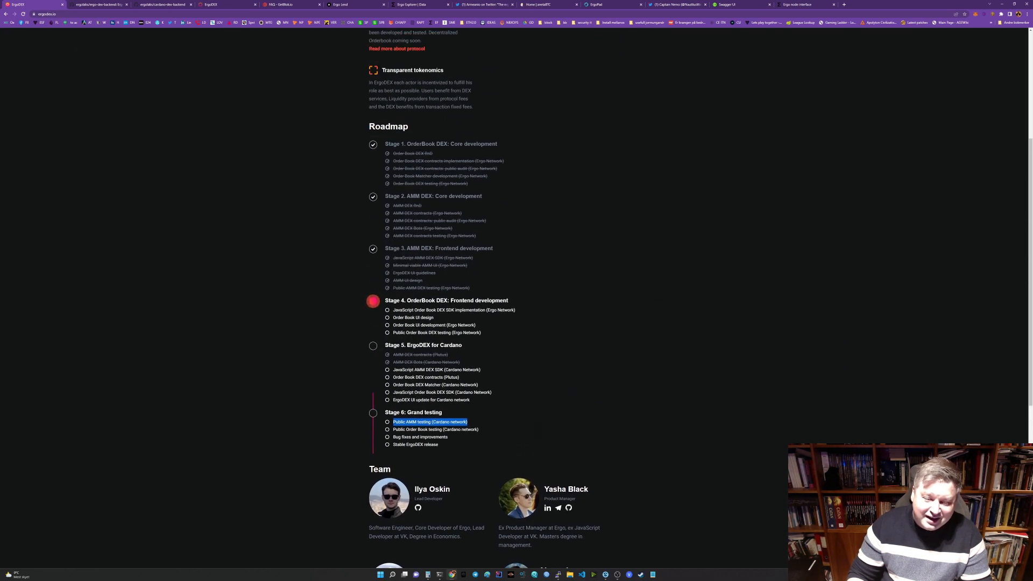
scroll(down, 3)
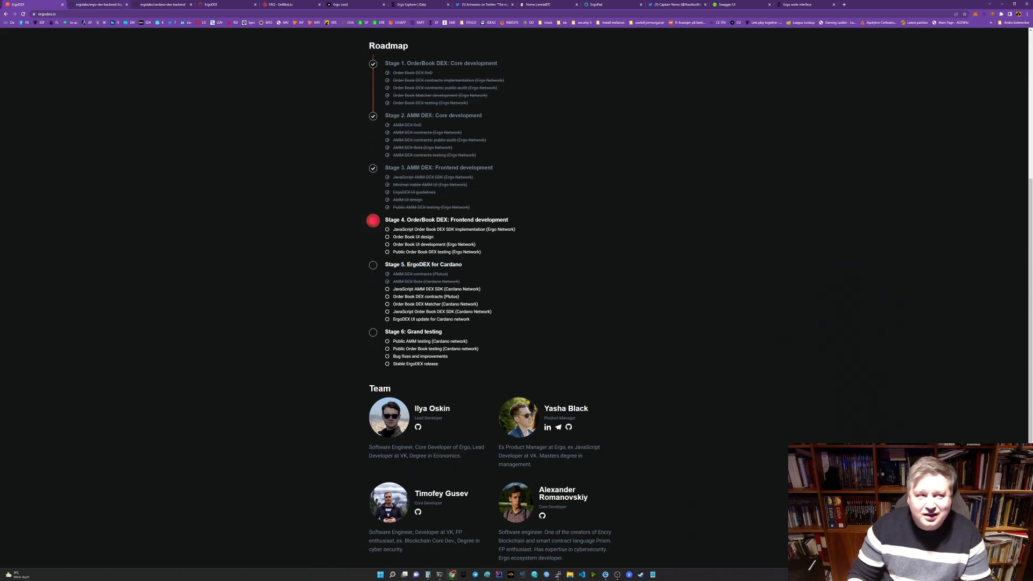
click(161, 4)
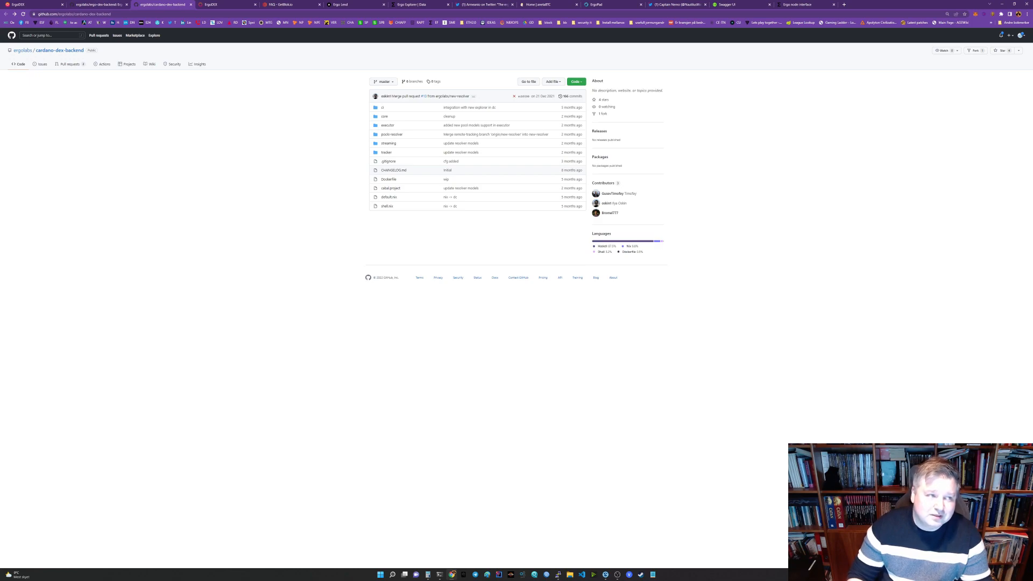
Step: Read the ergo-dex-backend off-chain services README against cardano-dex-backend, then return to the ErgoDEX roadmap
click(97, 4)
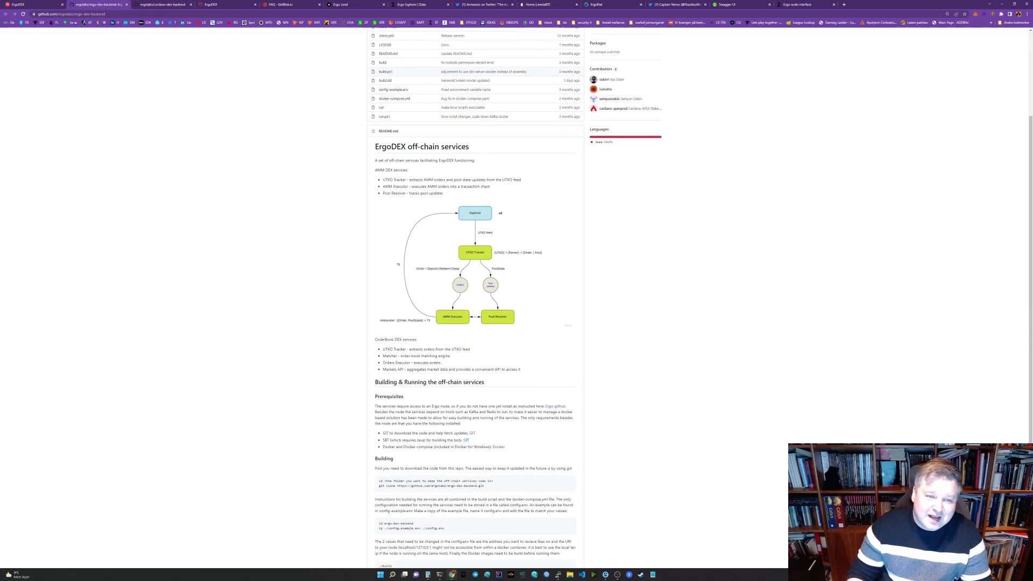
click(161, 4)
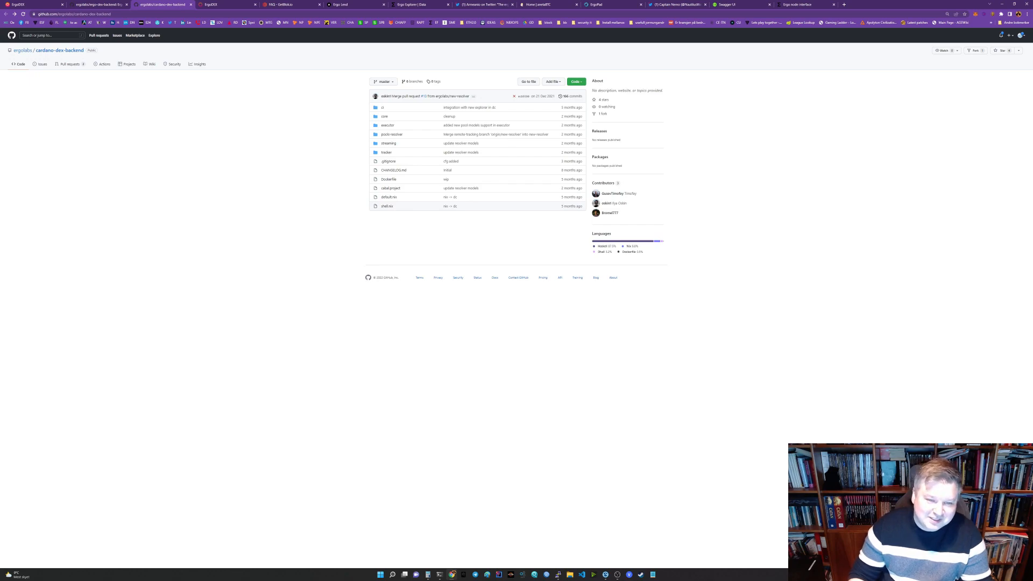
click(96, 4)
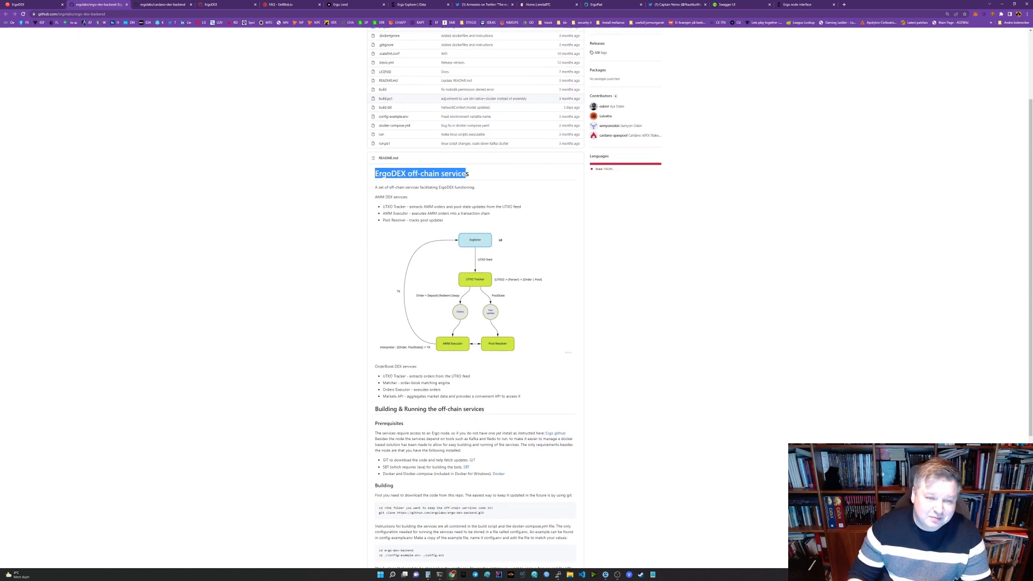
scroll(down, 3)
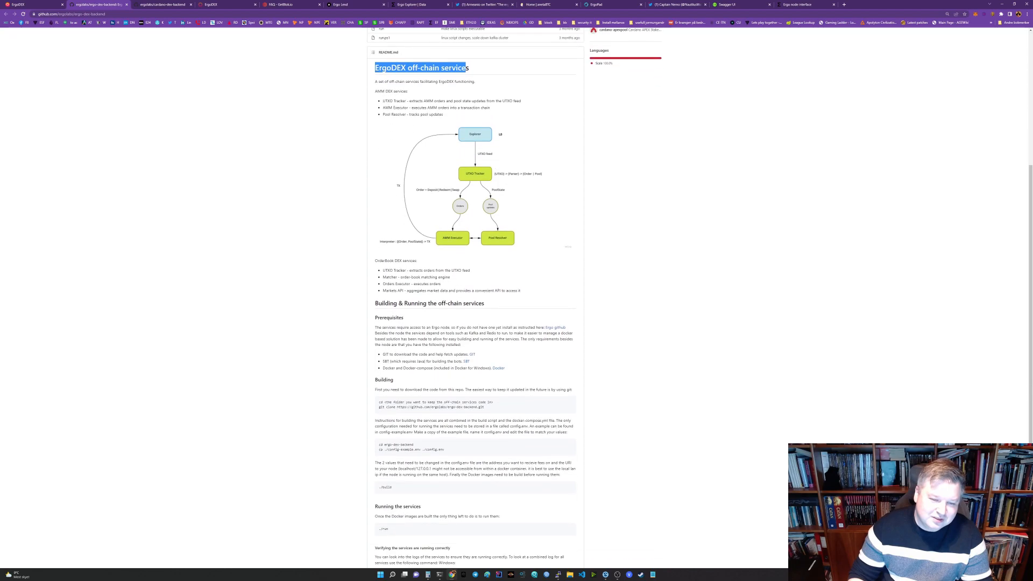
scroll(down, 3)
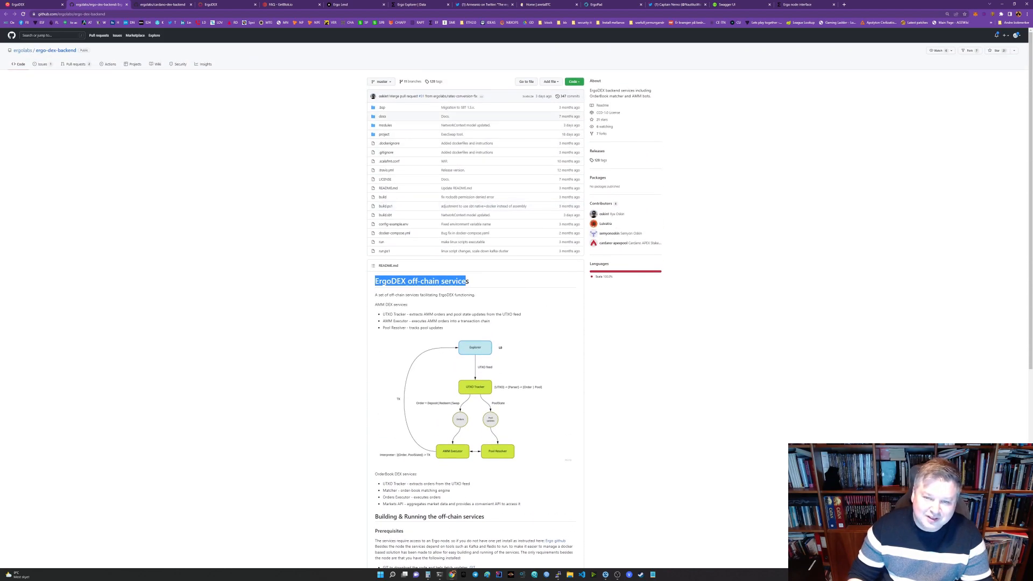
scroll(down, 3)
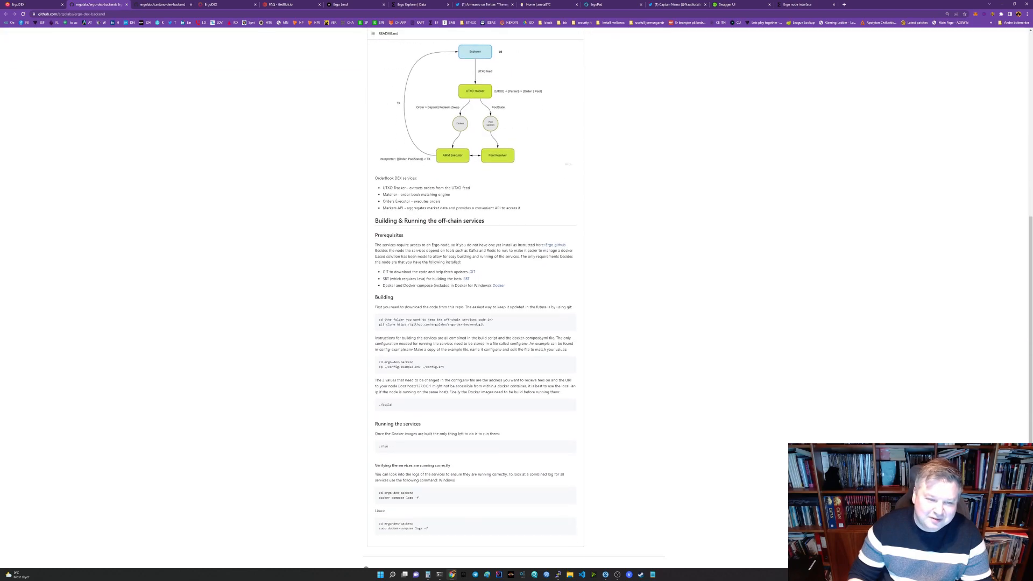
click(163, 4)
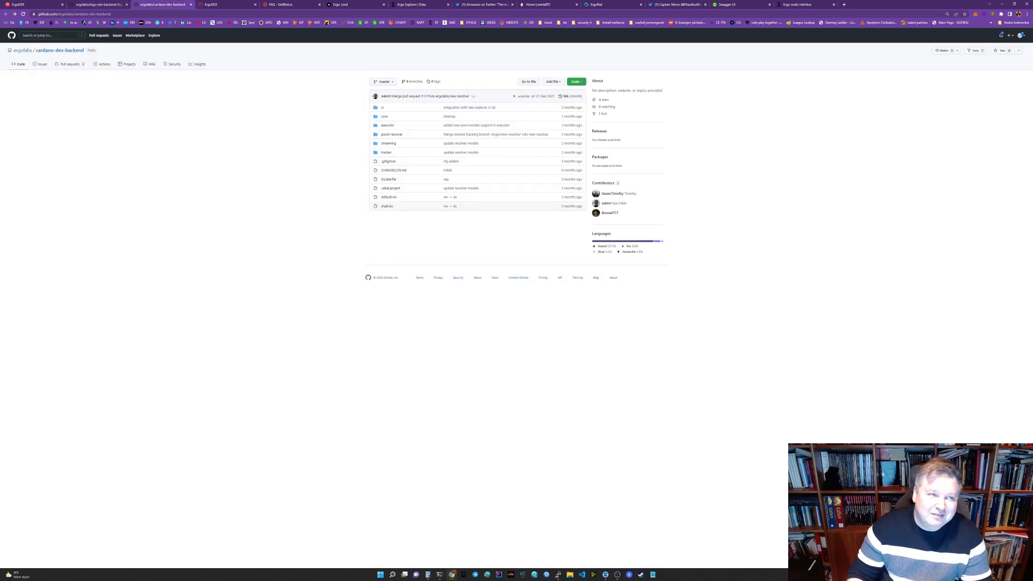
click(224, 8)
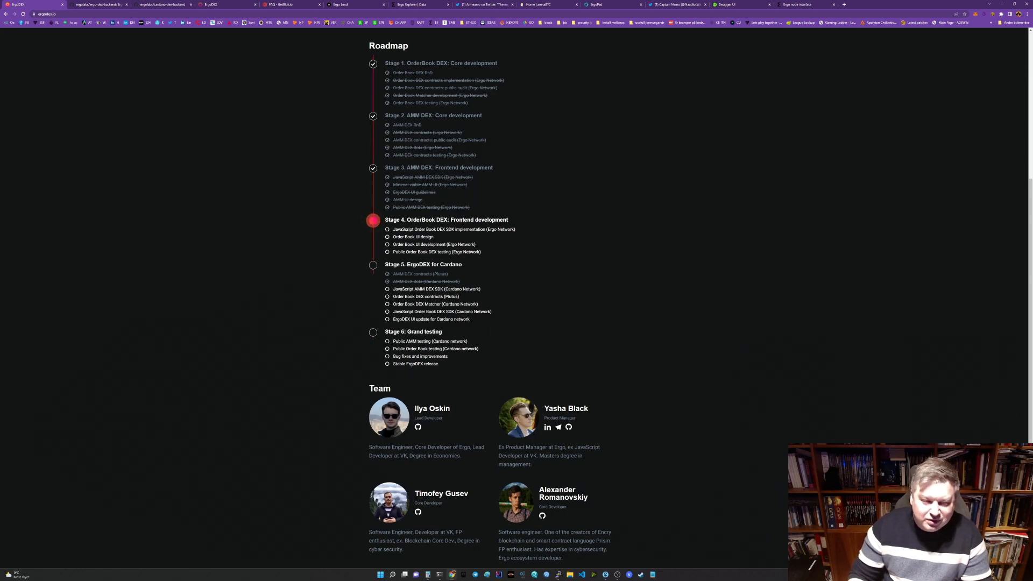
Step: Scroll back through the ErgoDEX homepage and roadmap
scroll(up, 3)
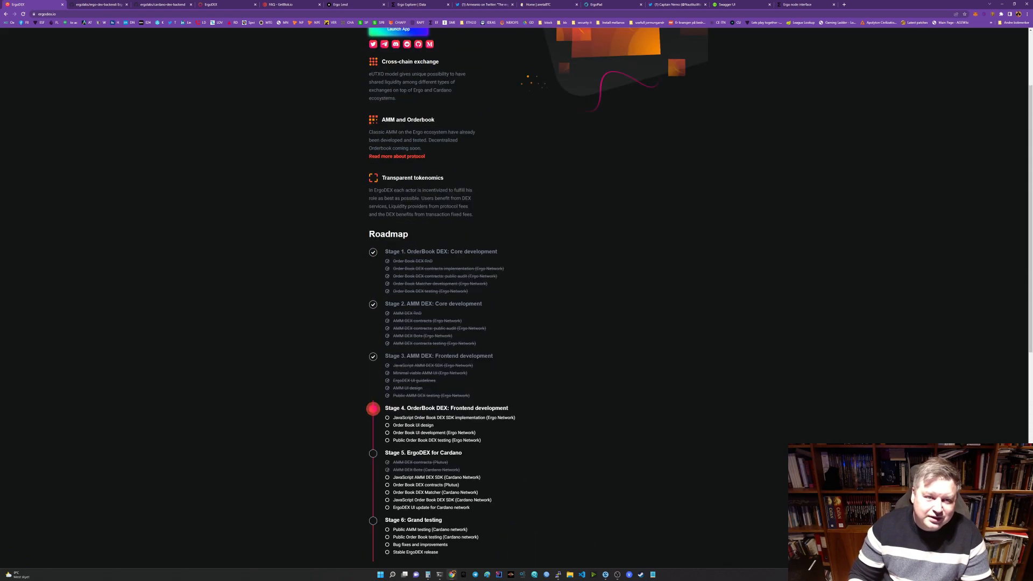
scroll(up, 3)
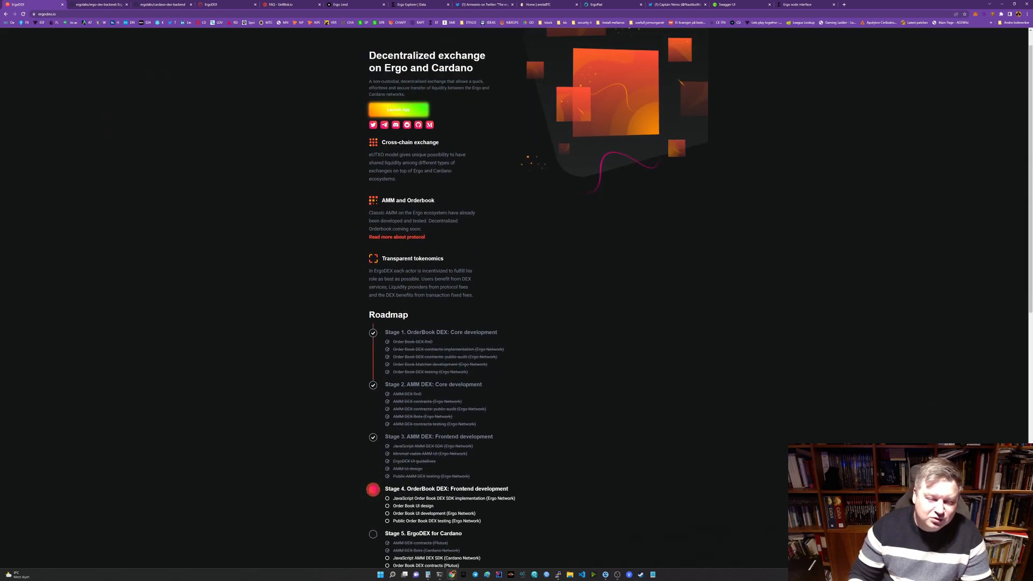
scroll(down, 3)
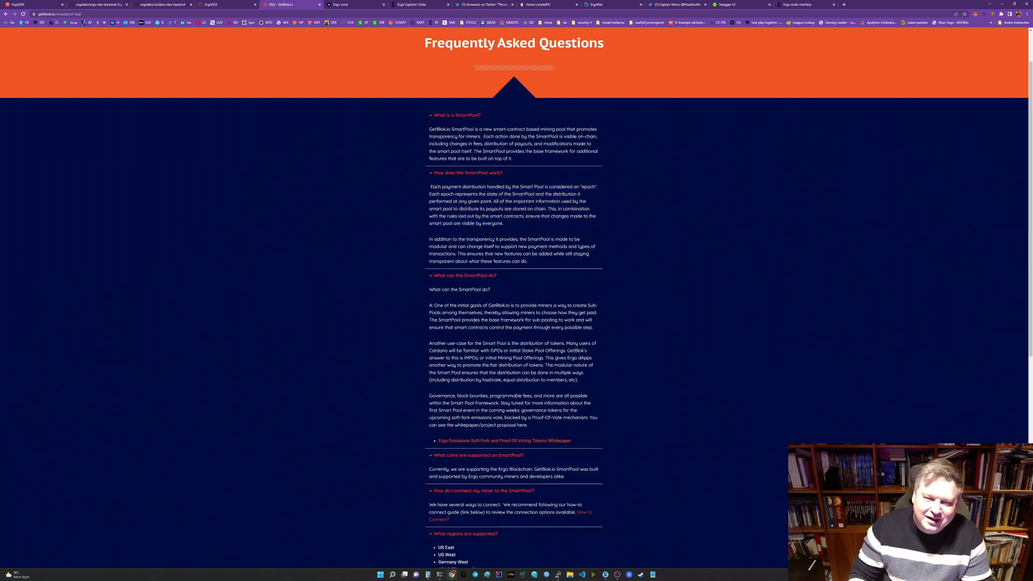
drag(473, 186, 502, 224)
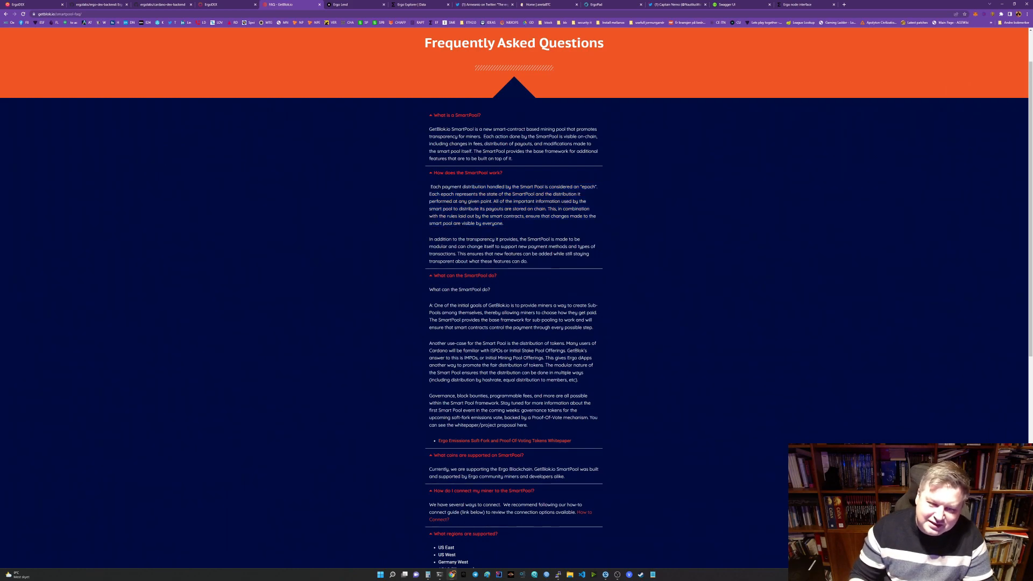
double_click(480, 239)
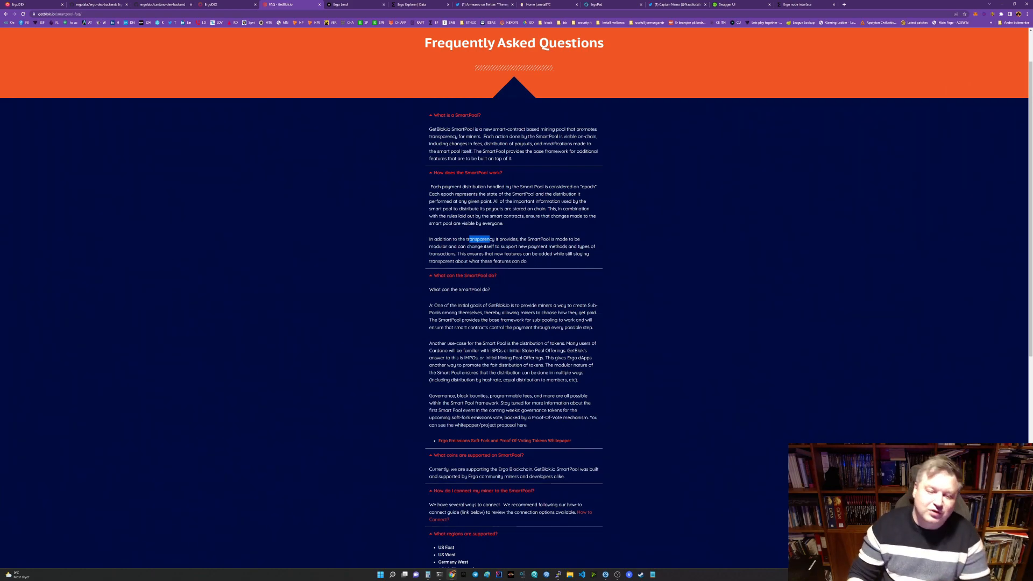
Step: Highlight the SmartPool FAQ passages about creating Sub-Pools for miners and token distribution
scroll(down, 3)
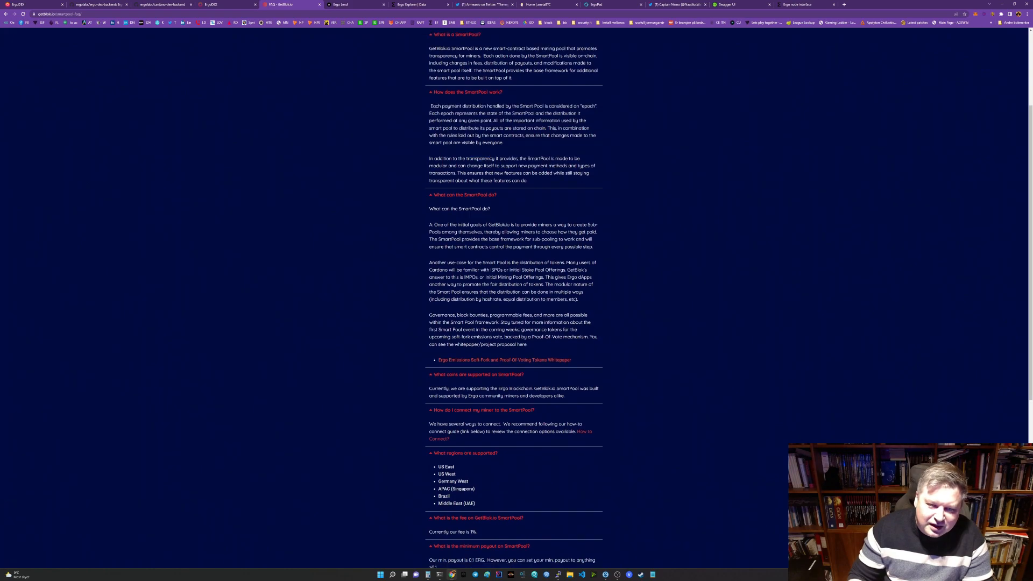
drag(430, 197, 592, 220)
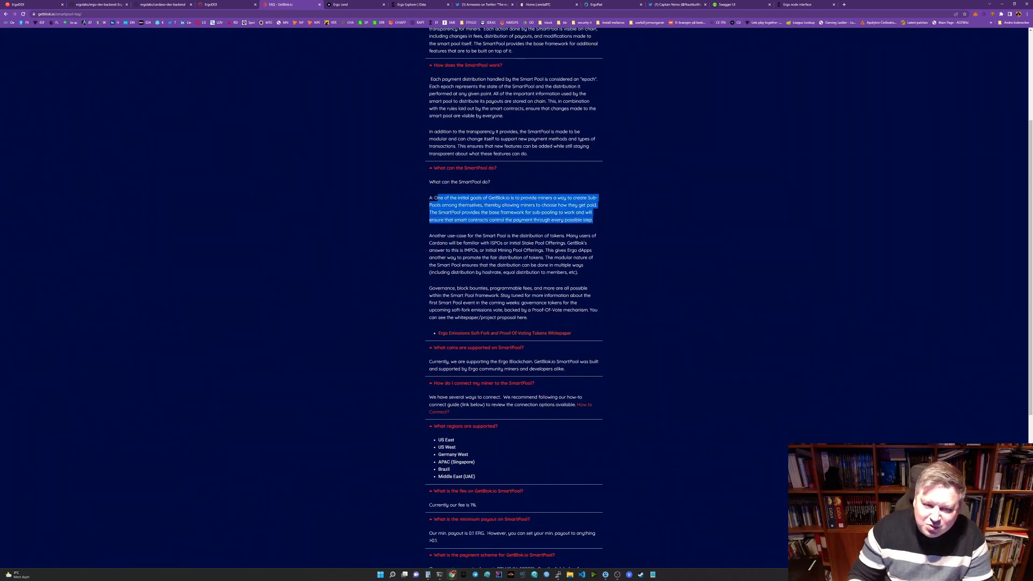
scroll(down, 3)
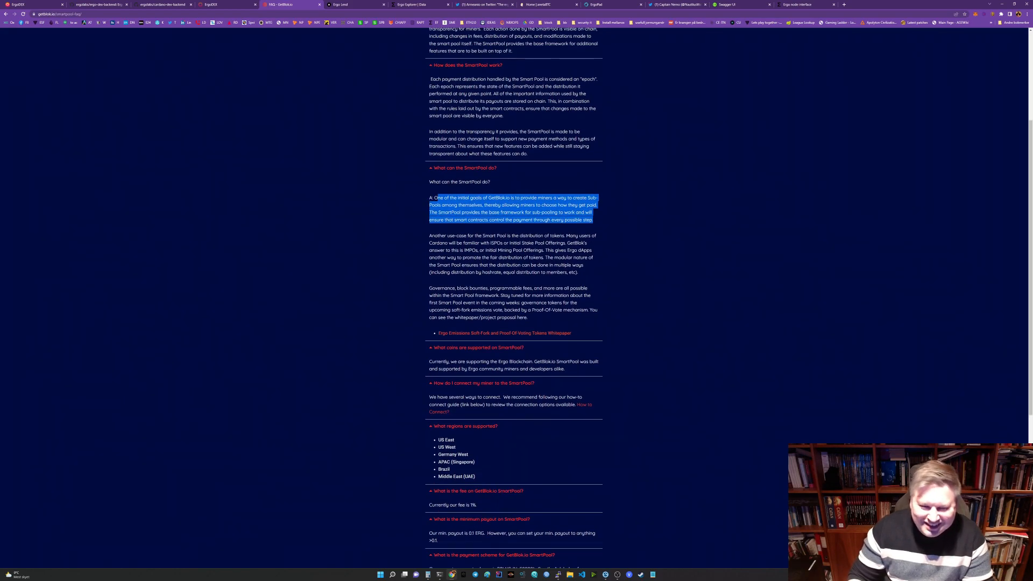
drag(429, 236, 564, 251)
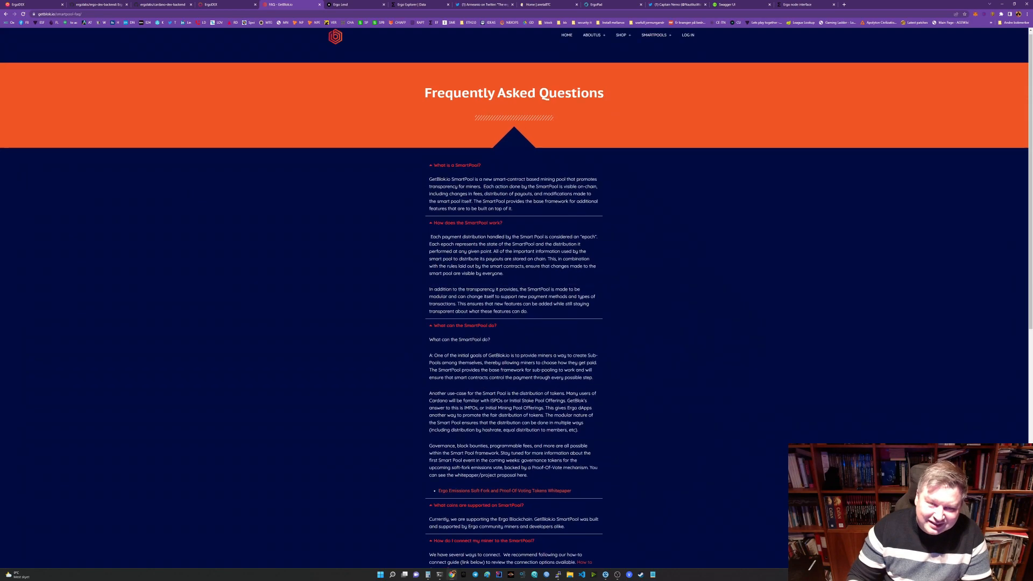
Step: Visit GetBlok's Latest News blog, home page and SmartPool FAQ, ending on SmartBlok Managed Hosting
click(654, 39)
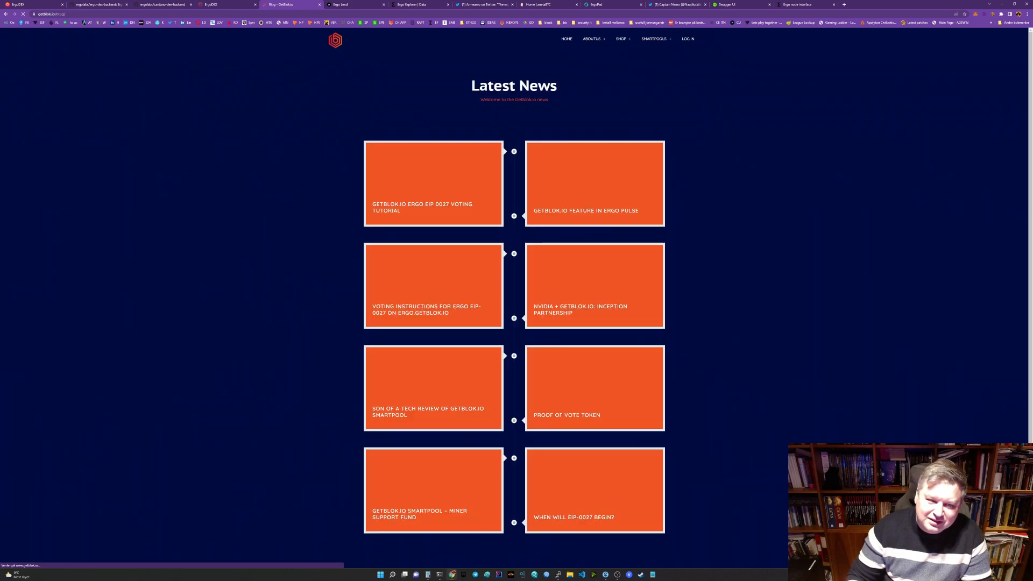
mouse_move(593, 283)
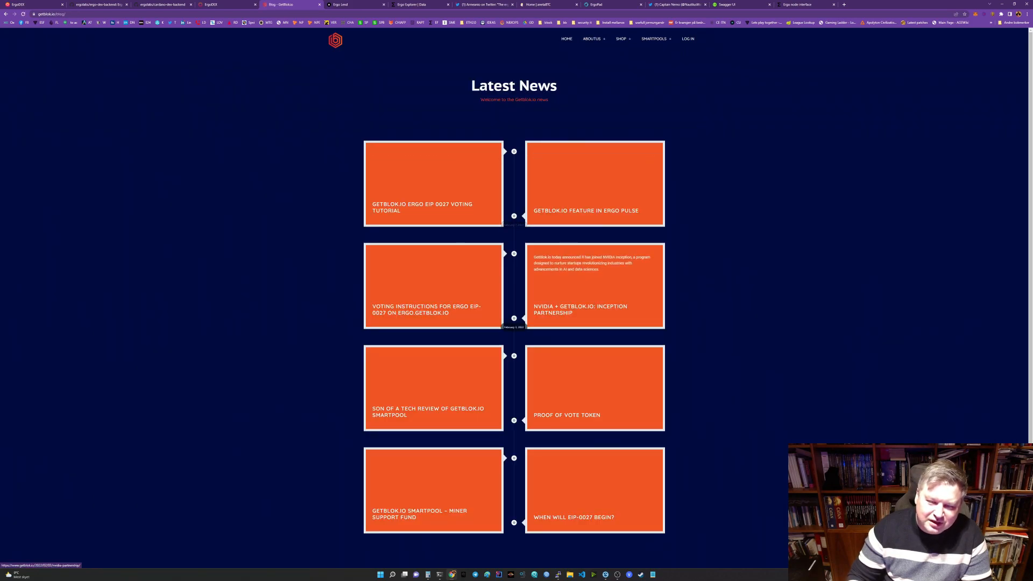
click(593, 285)
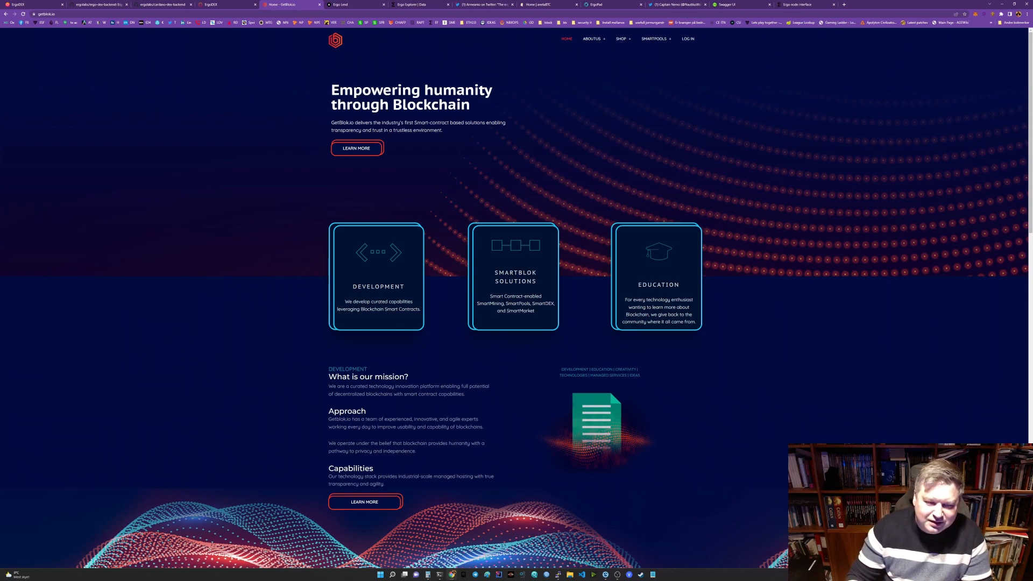
click(592, 39)
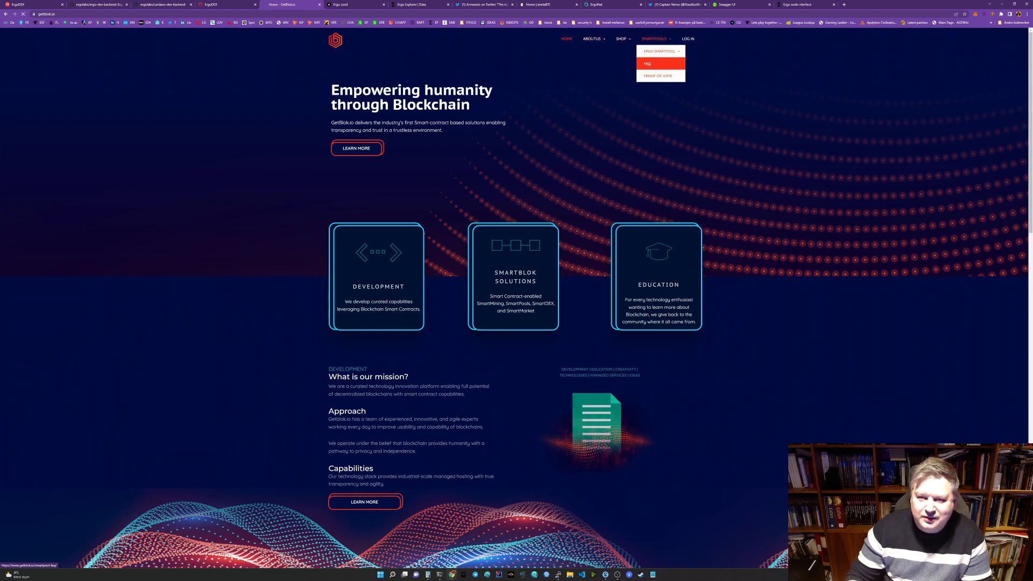
click(646, 64)
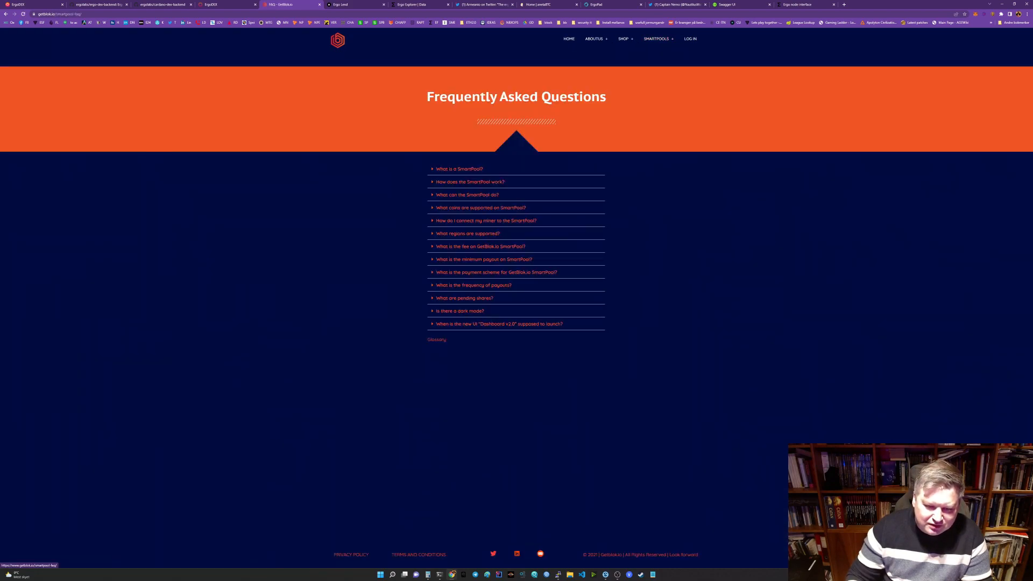
click(592, 39)
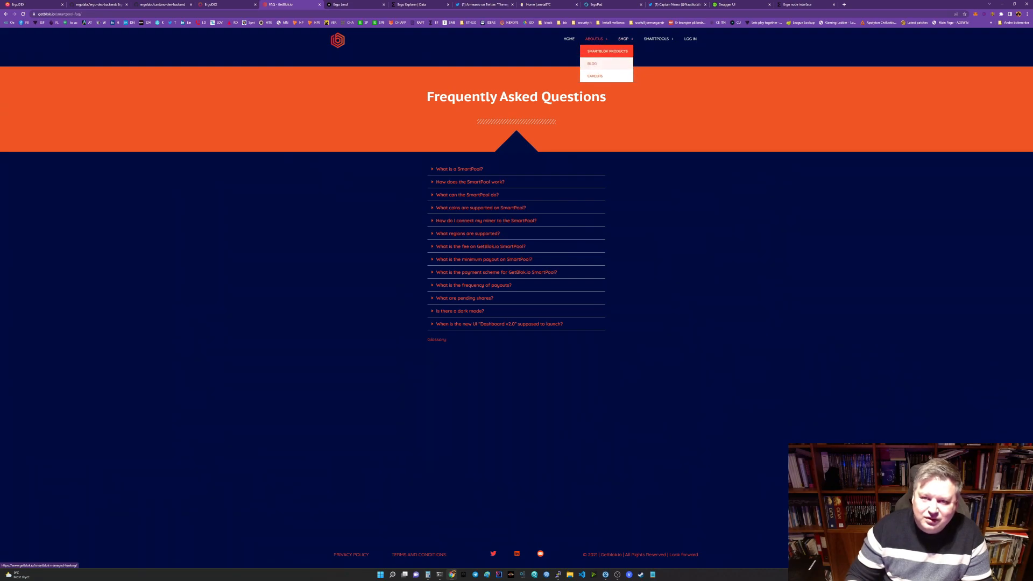
click(607, 51)
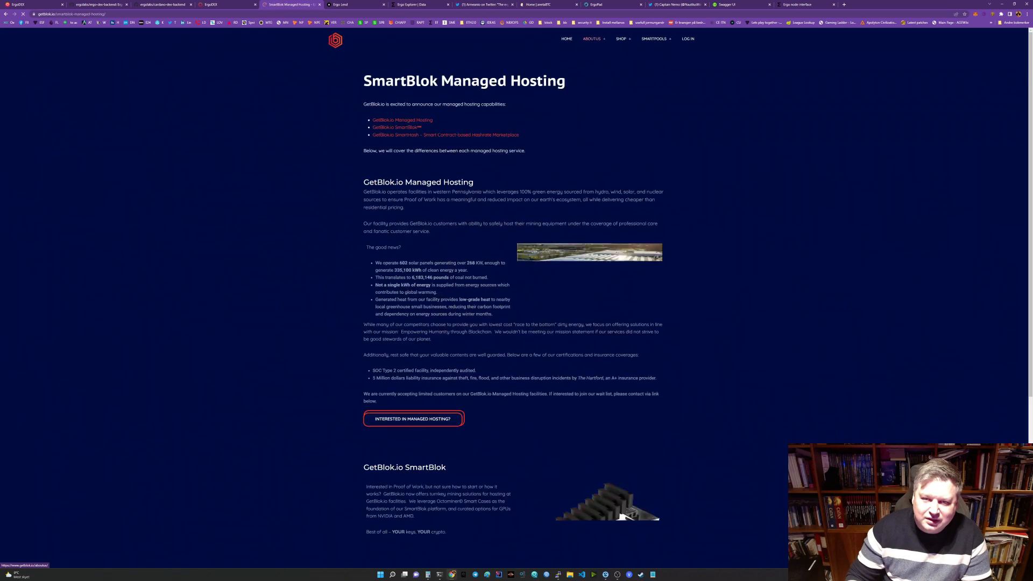
scroll(down, 3)
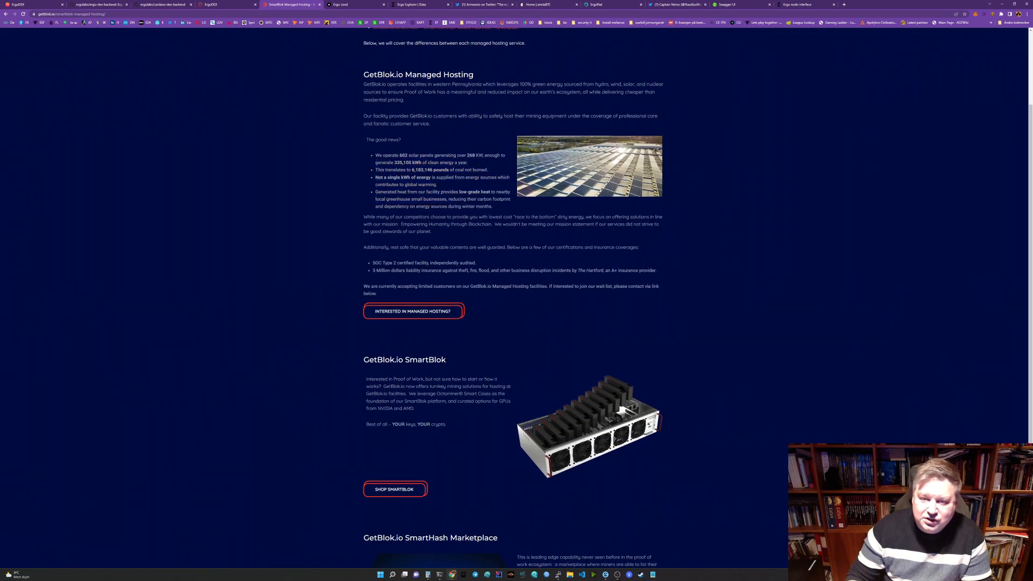
scroll(up, 3)
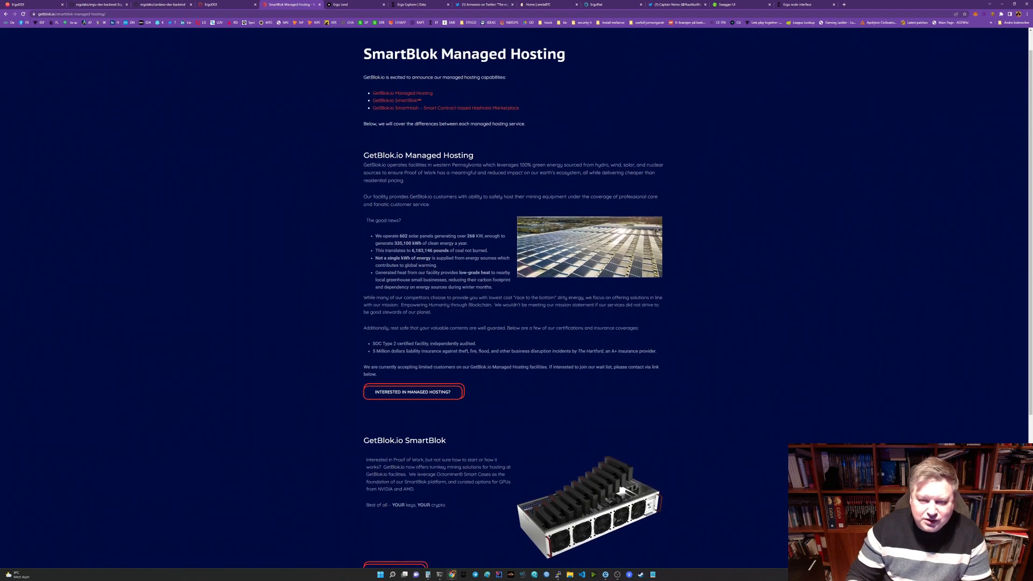
scroll(down, 3)
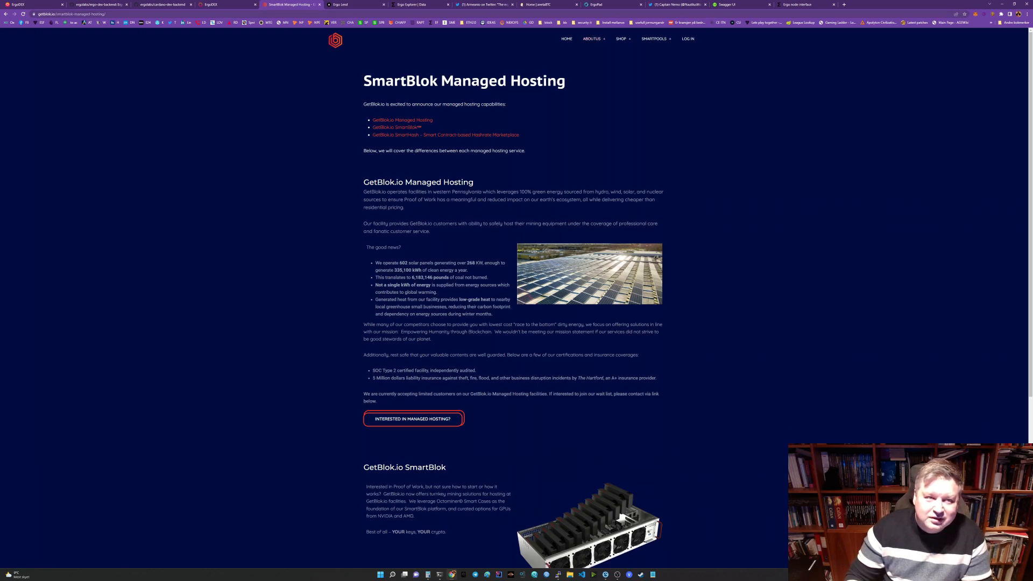
mouse_move(344, 4)
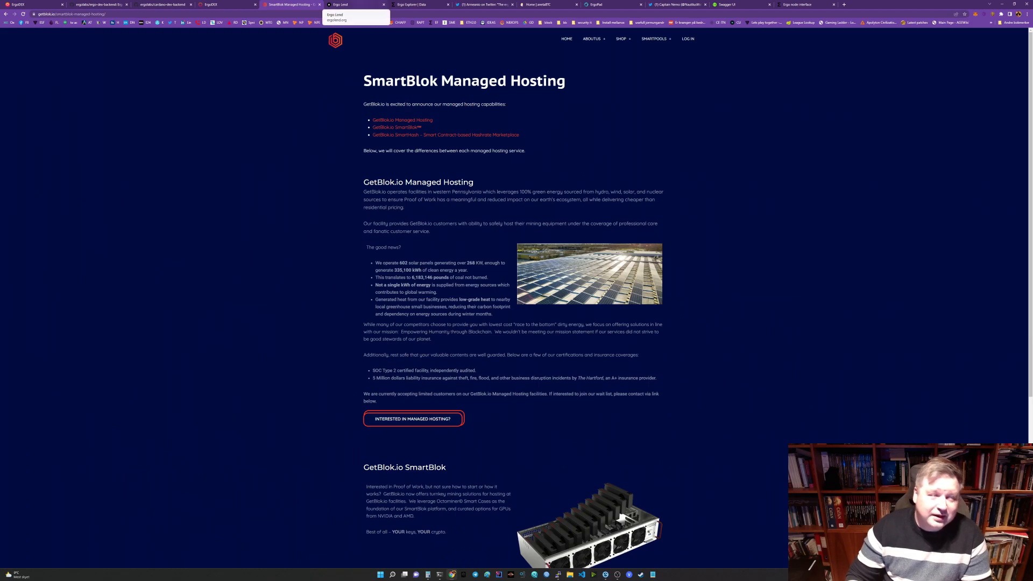
Step: Bring up the Ergo Lend Loans page with its nine most recent loans
click(342, 4)
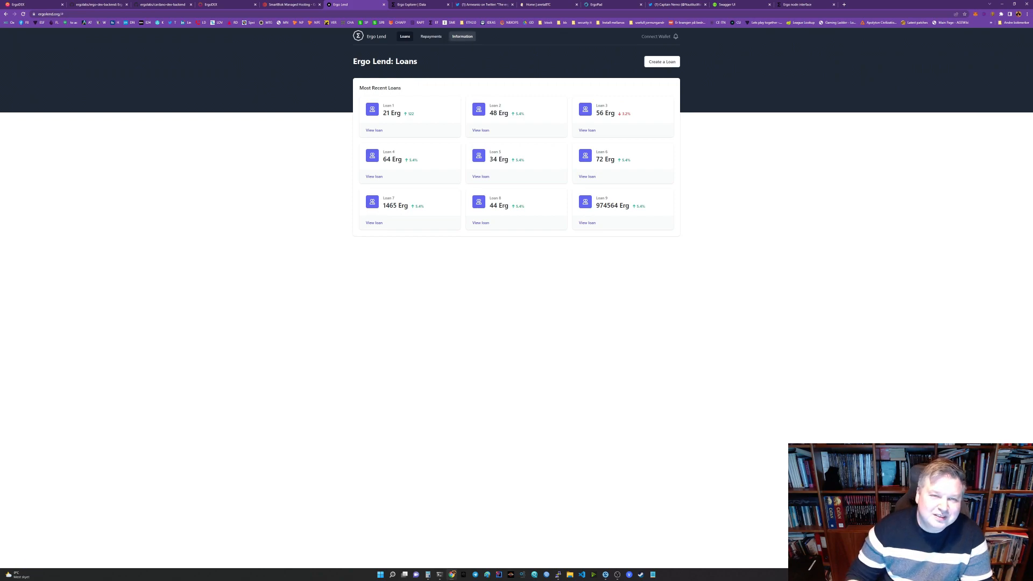
Step: Check the Ergo Explorer's latest blocks, then highlight 'The new official website' in the new-UI tweet
click(411, 6)
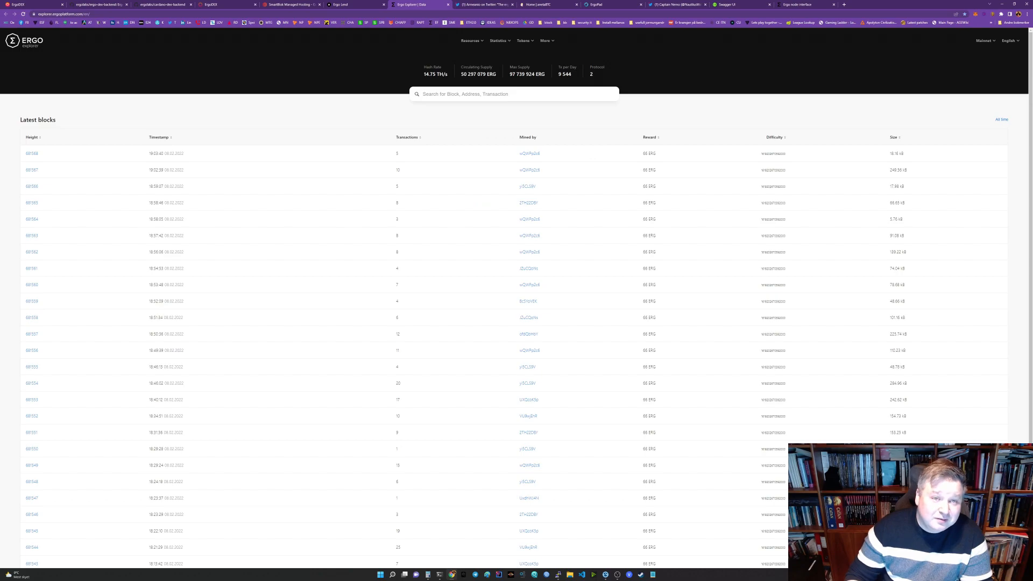
mouse_move(411, 4)
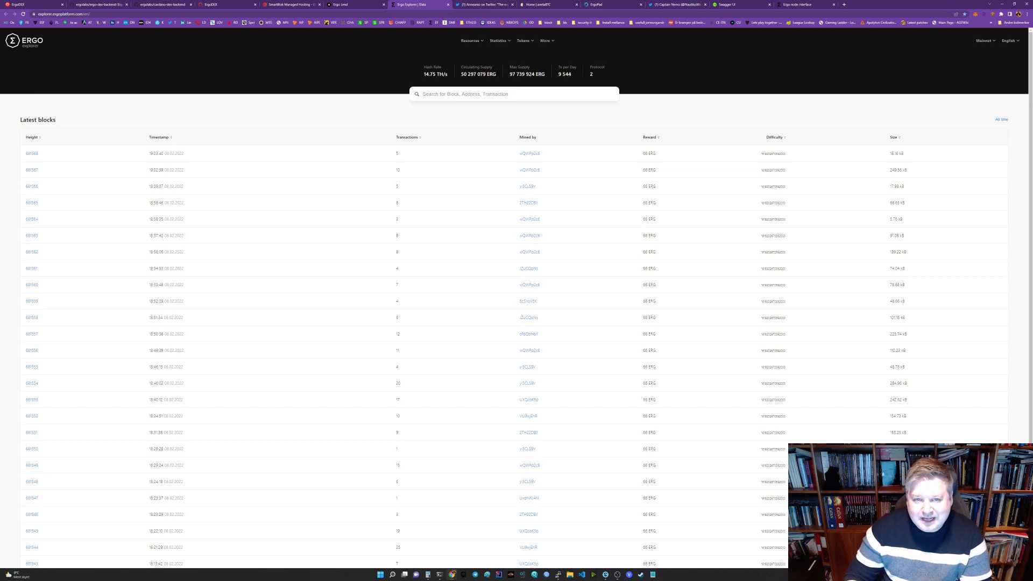
mouse_move(410, 8)
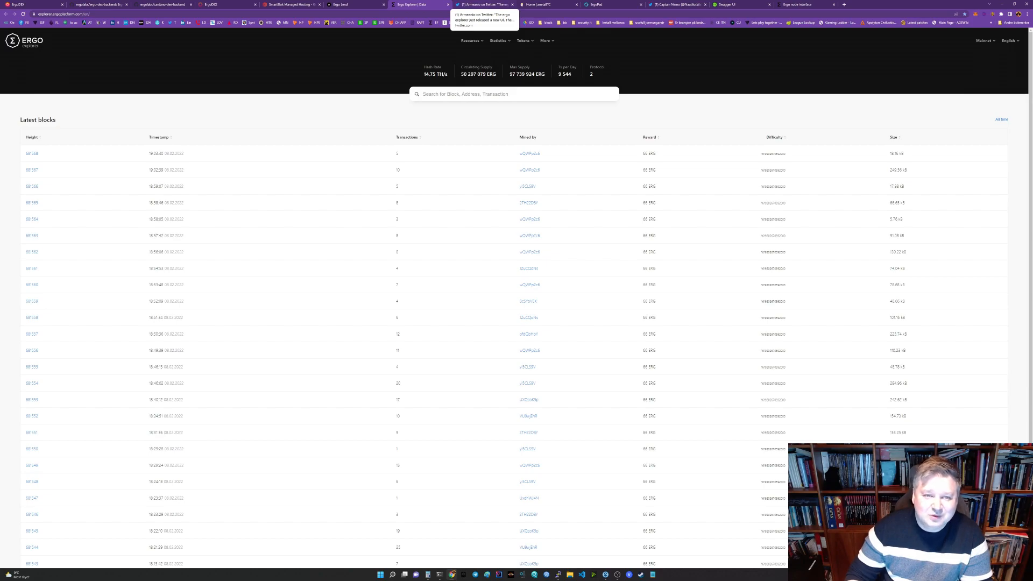
click(482, 17)
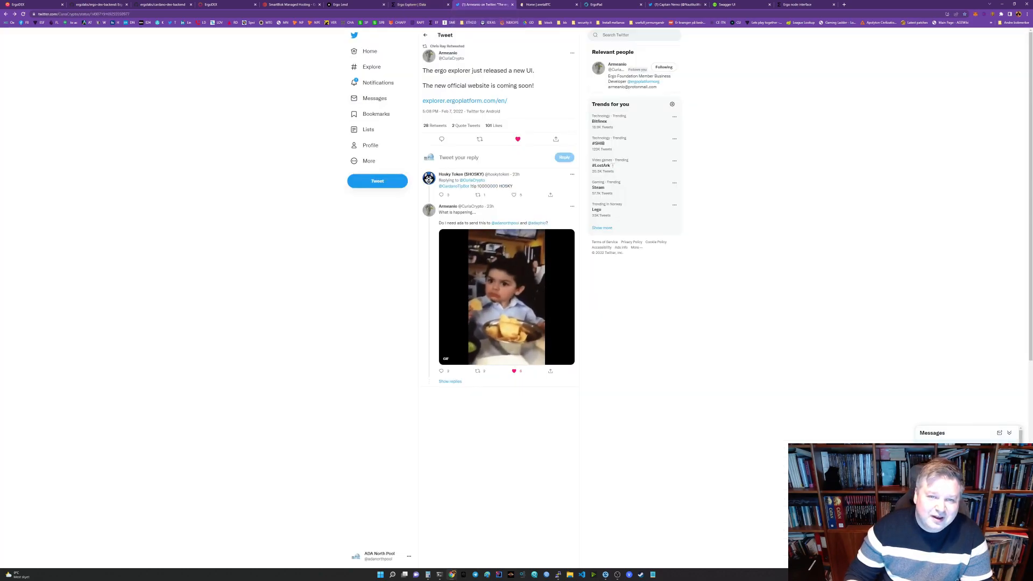
mouse_move(448, 54)
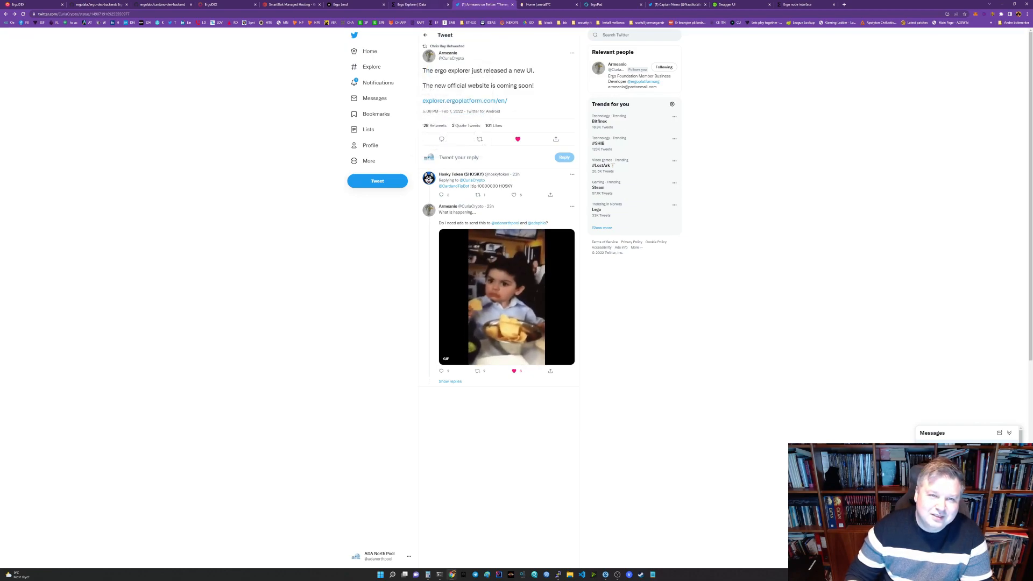
drag(422, 85, 490, 85)
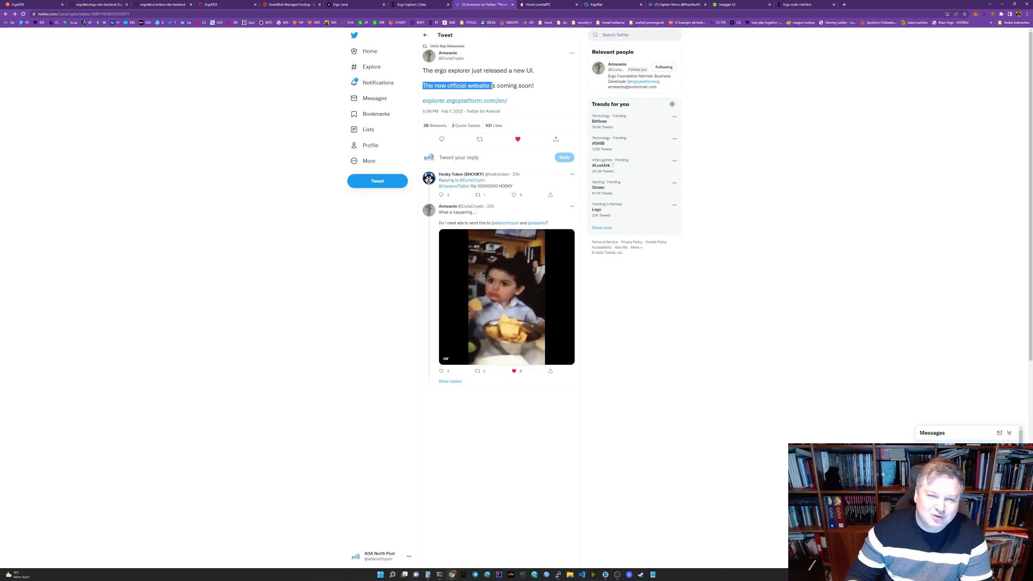
drag(491, 85, 535, 85)
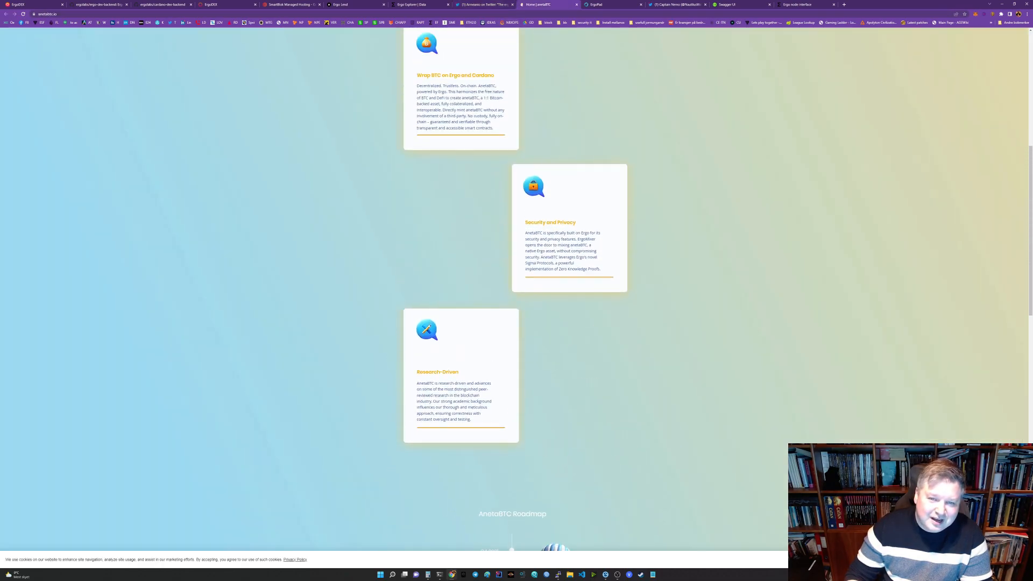
Step: Scroll through AnetaBTC's roadmap and team section before ErgoPad's token allocation page
scroll(up, 3)
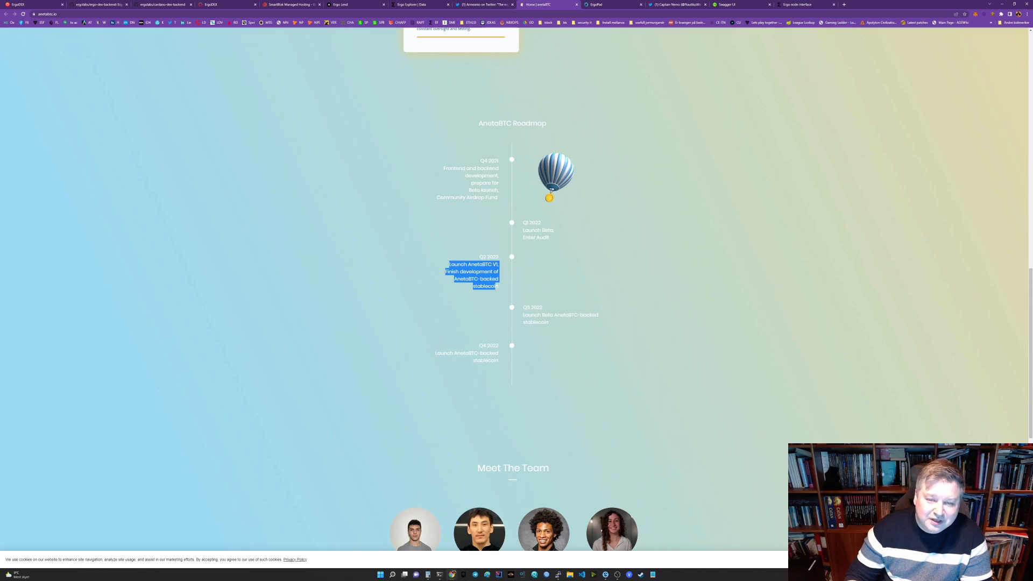
scroll(down, 3)
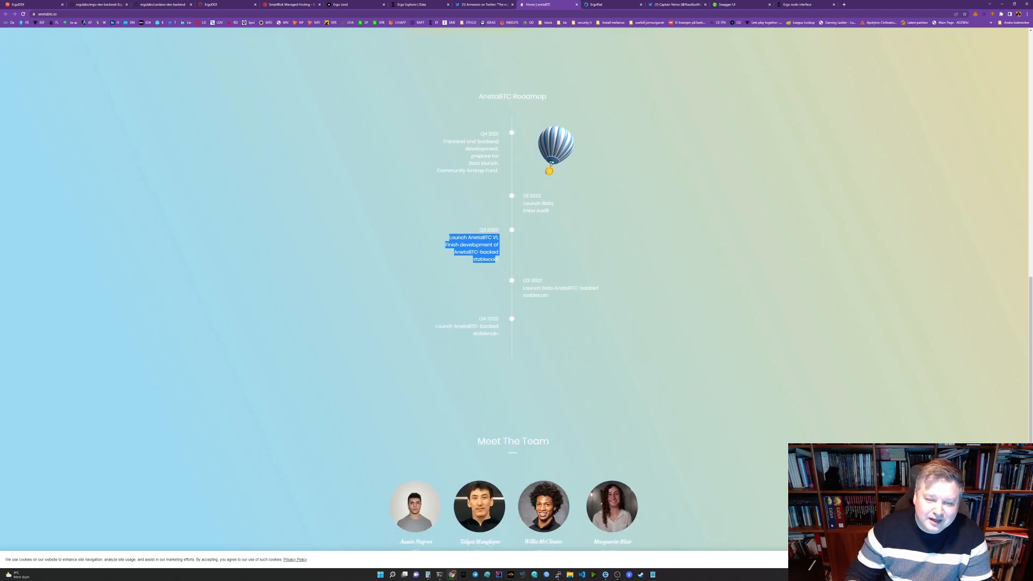
scroll(down, 3)
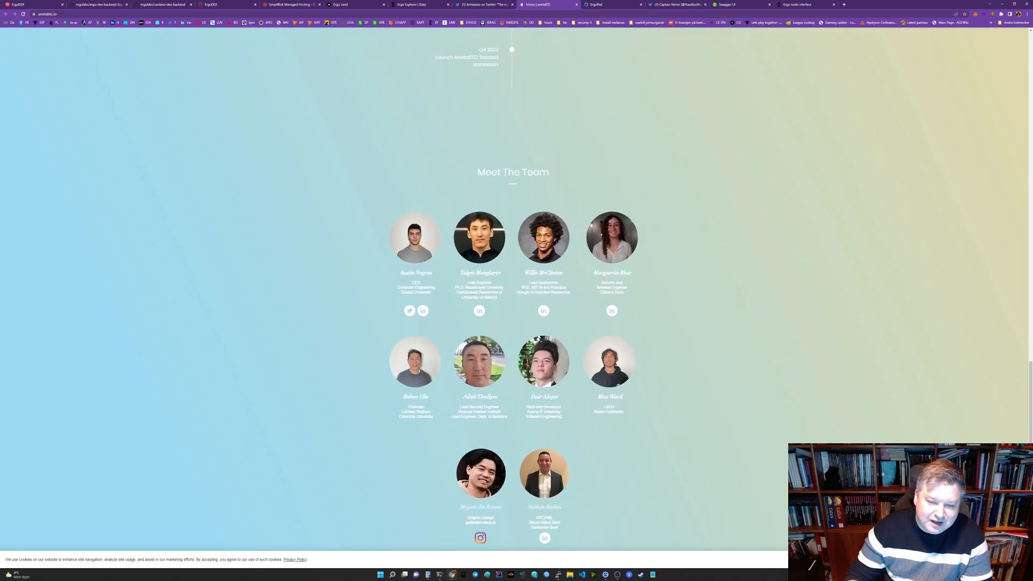
scroll(down, 3)
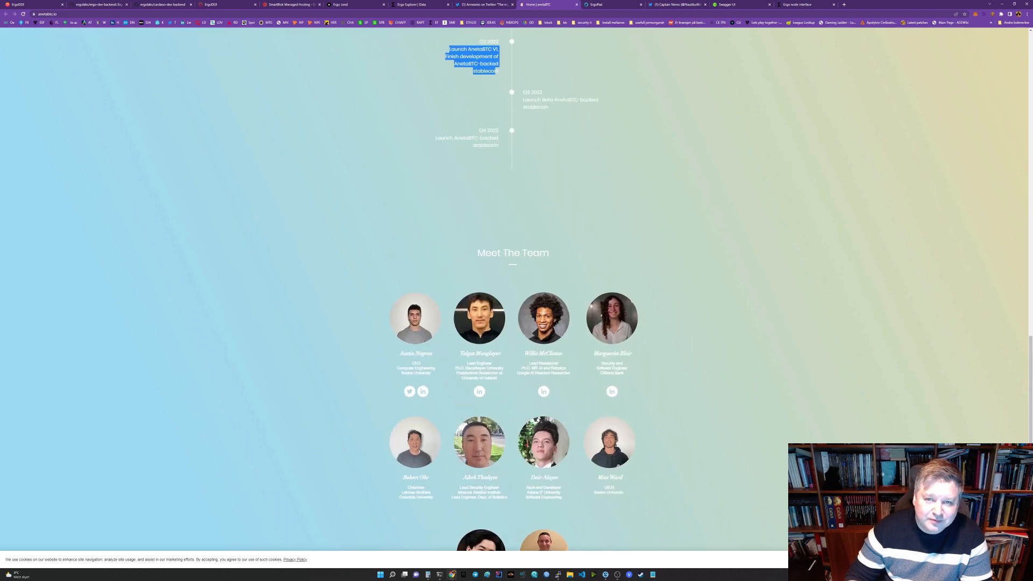
scroll(up, 3)
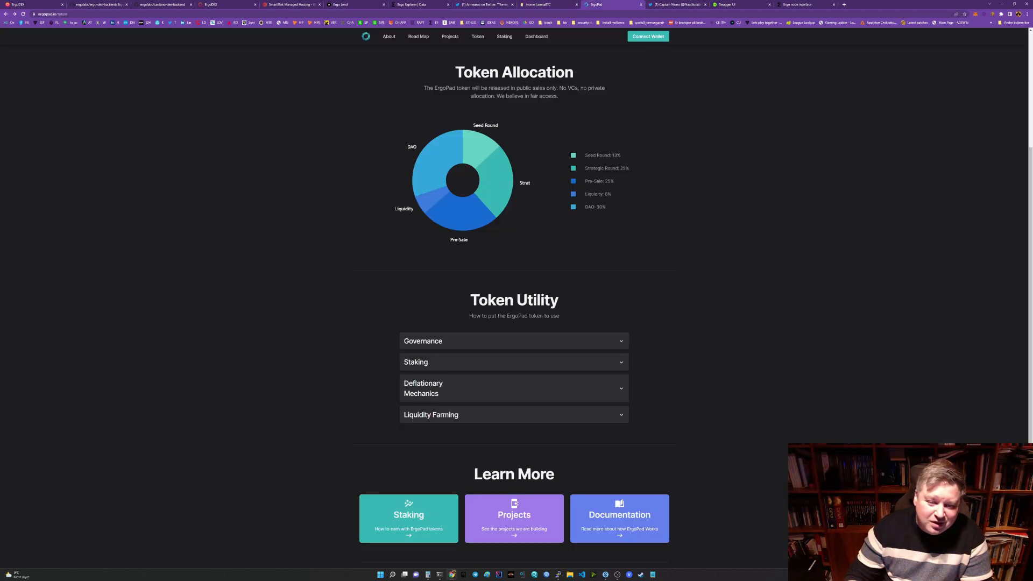
Step: Review ErgoPad's roadmap of launch milestones, then bring up Captain Nemo's Twitter profile
scroll(up, 3)
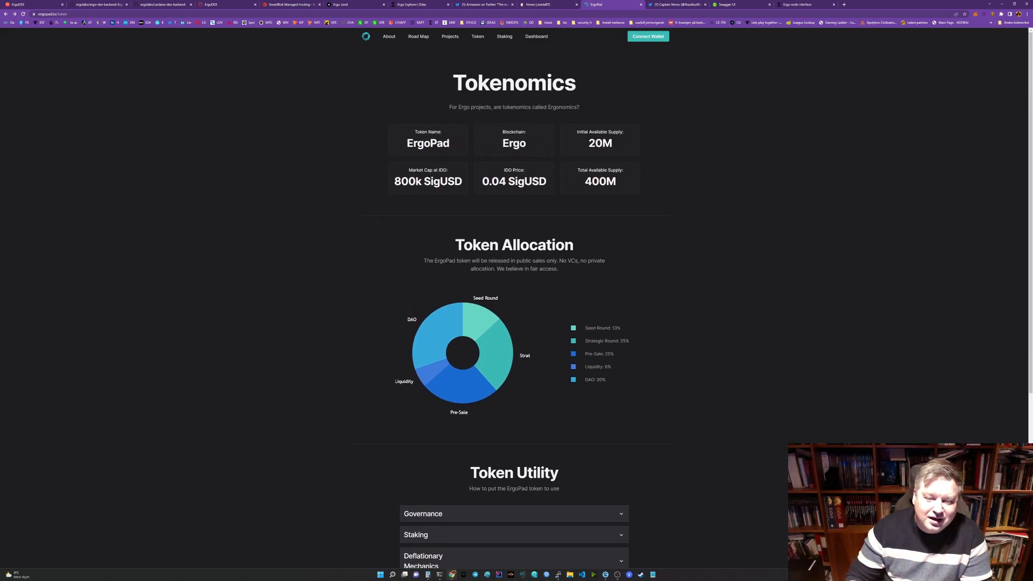
click(450, 37)
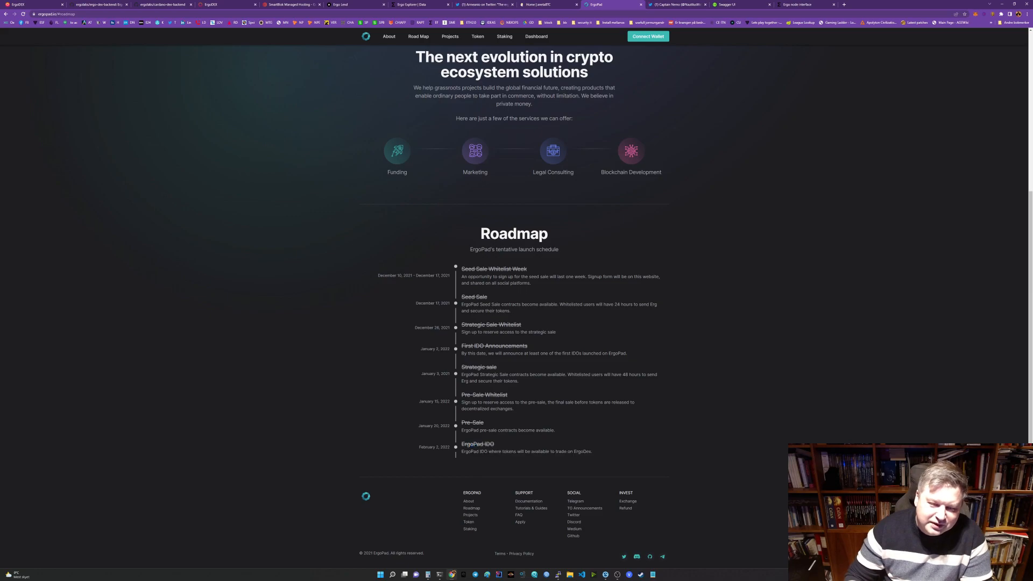
scroll(up, 3)
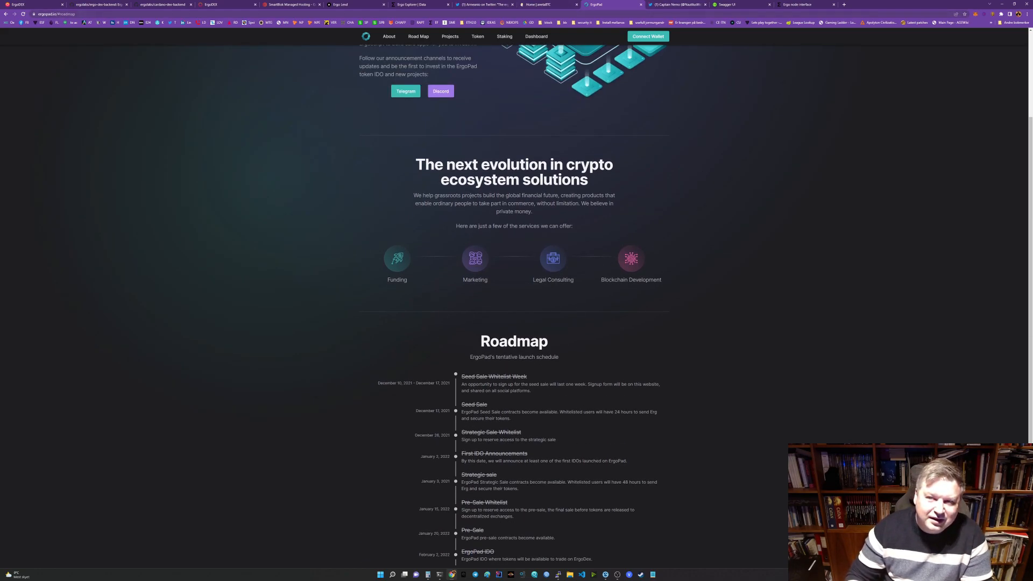
click(673, 4)
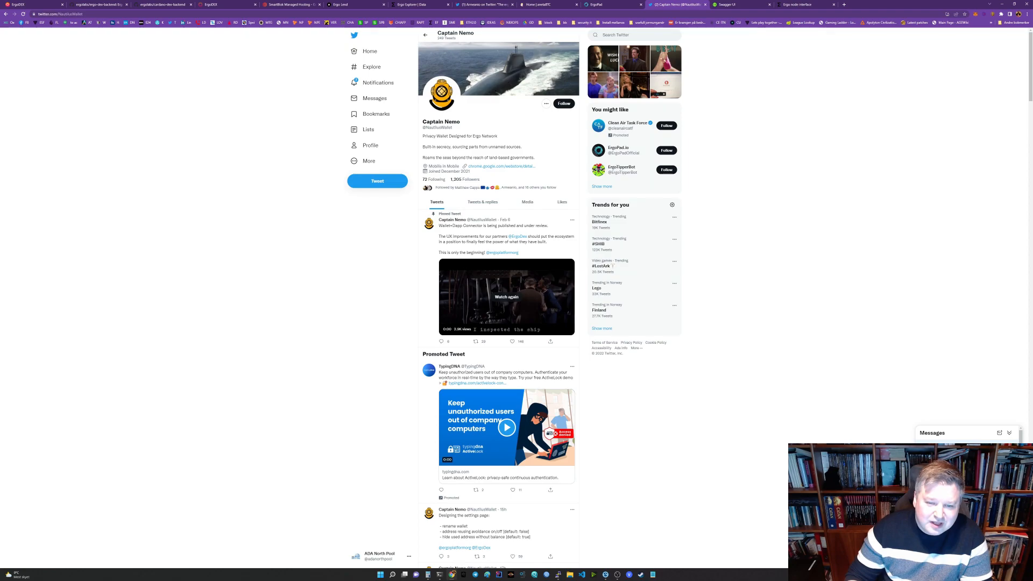
scroll(down, 3)
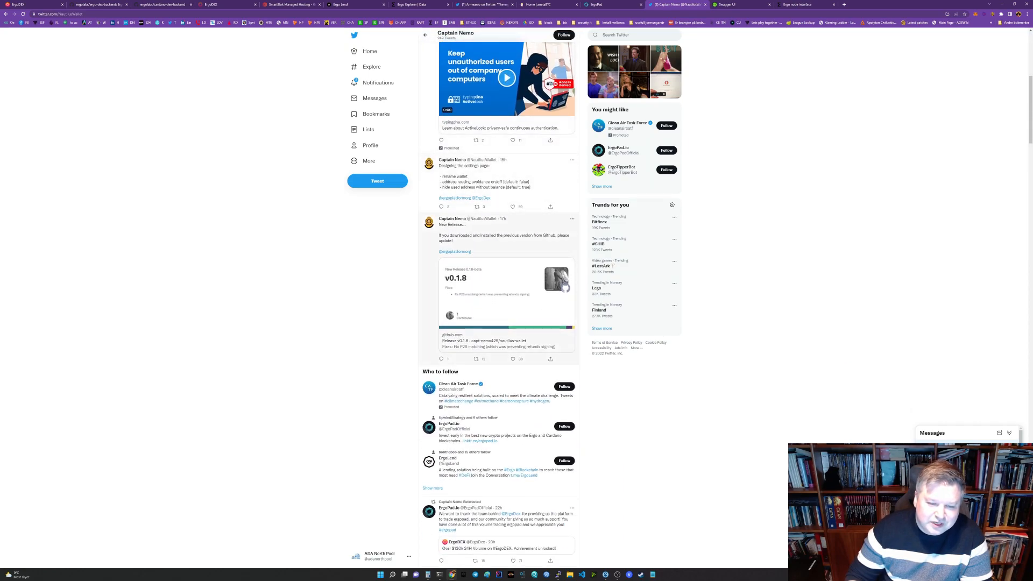
scroll(down, 3)
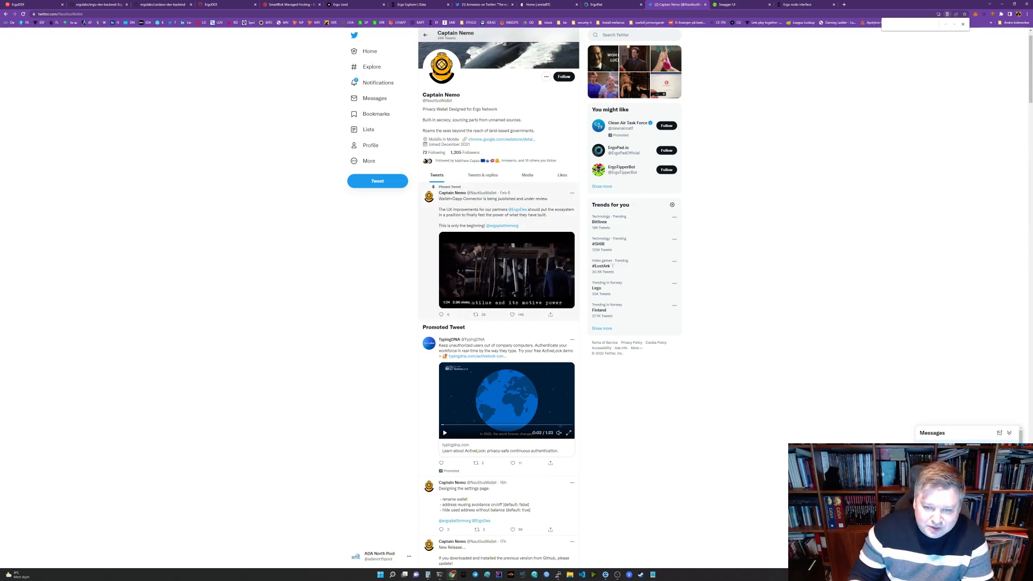
scroll(down, 3)
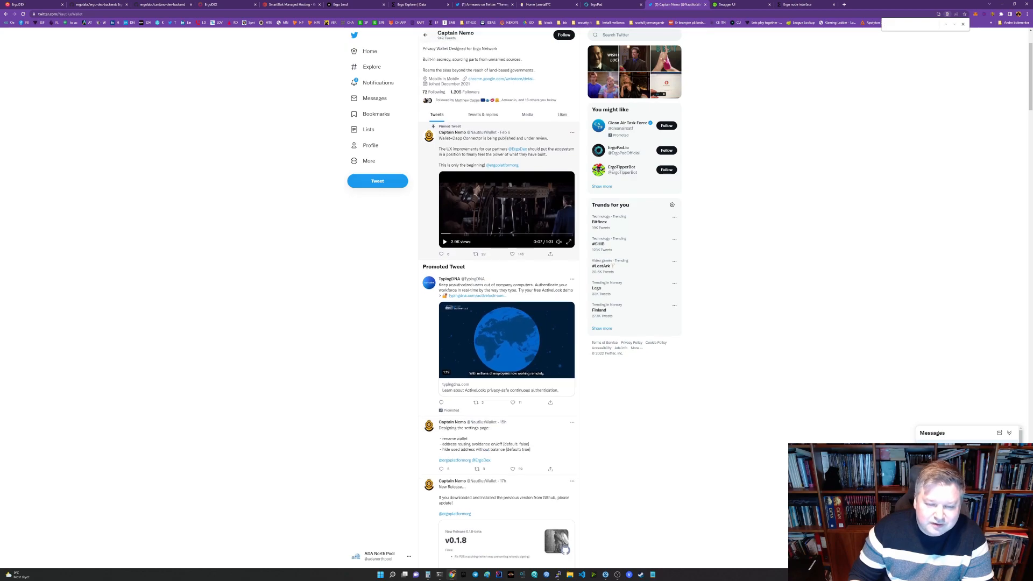
scroll(down, 3)
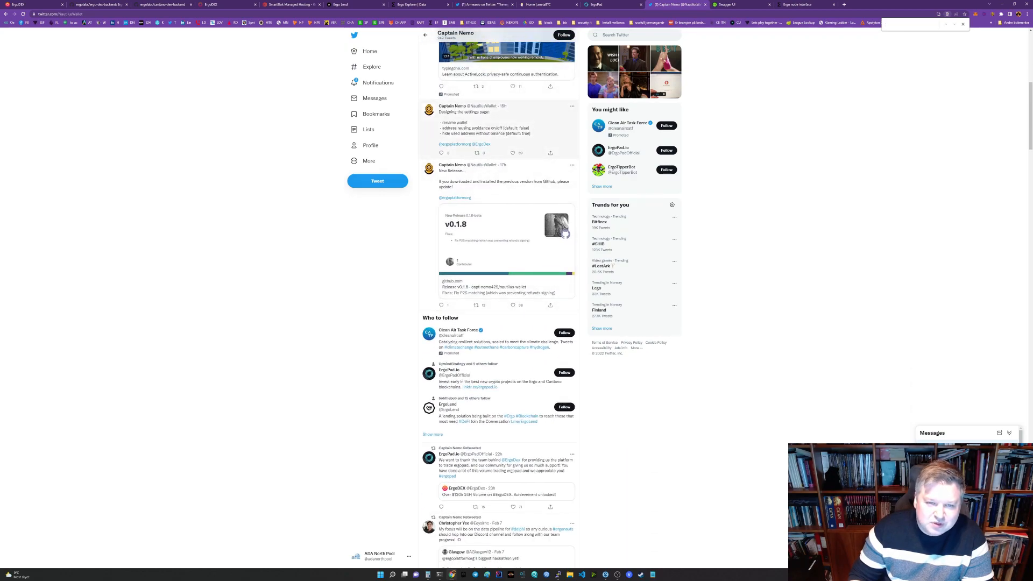
scroll(down, 3)
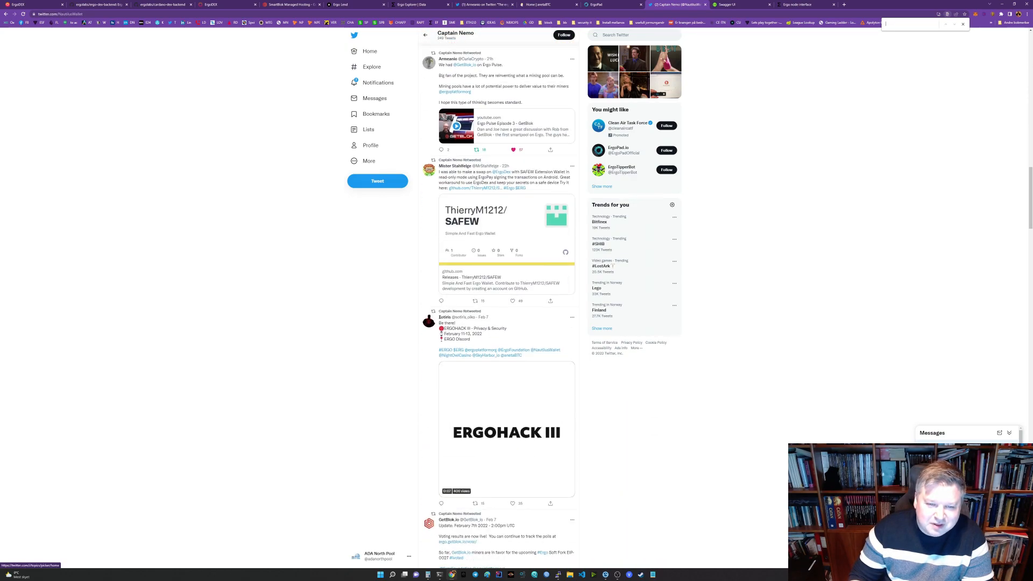
scroll(down, 3)
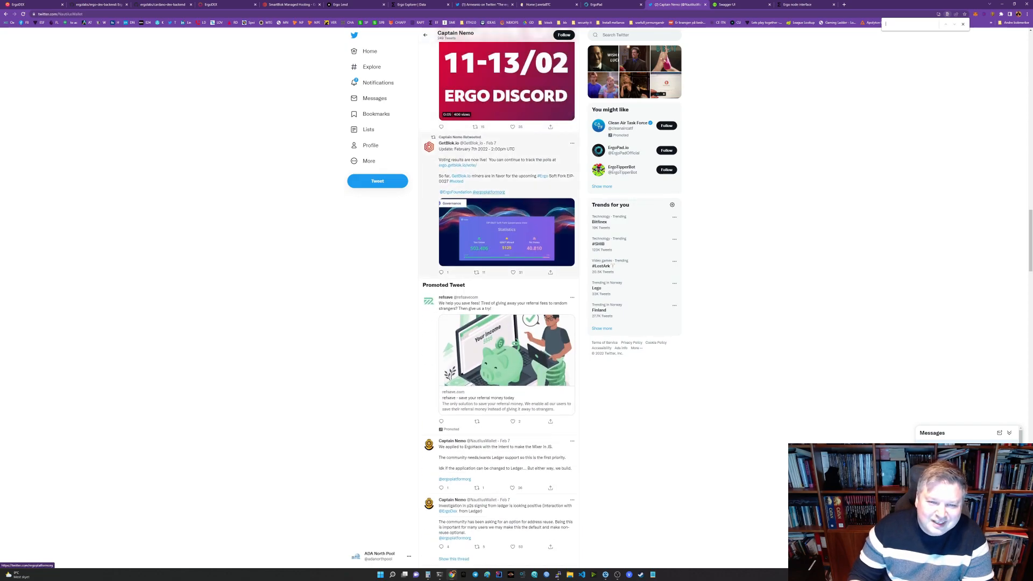
scroll(down, 3)
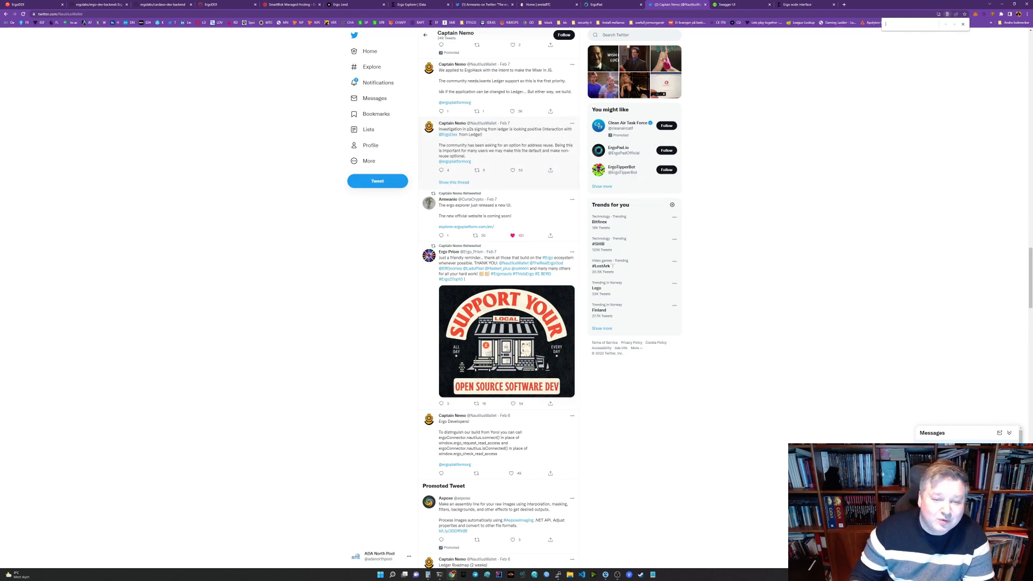
scroll(down, 3)
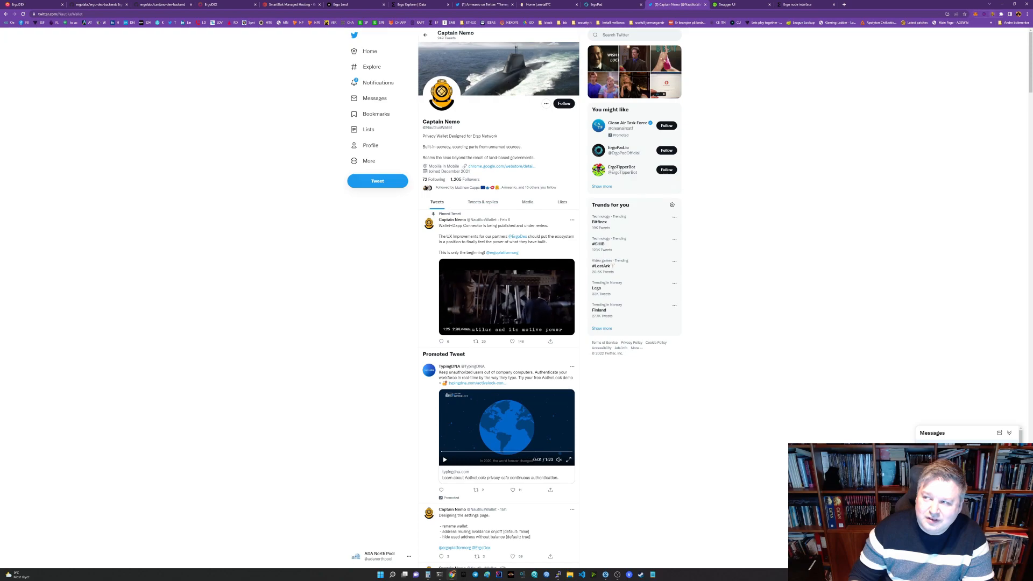
Step: Bring up the Ergo Node API Swagger docs on localhost listing blocks, nipopow, info, transactions and peers
click(989, 15)
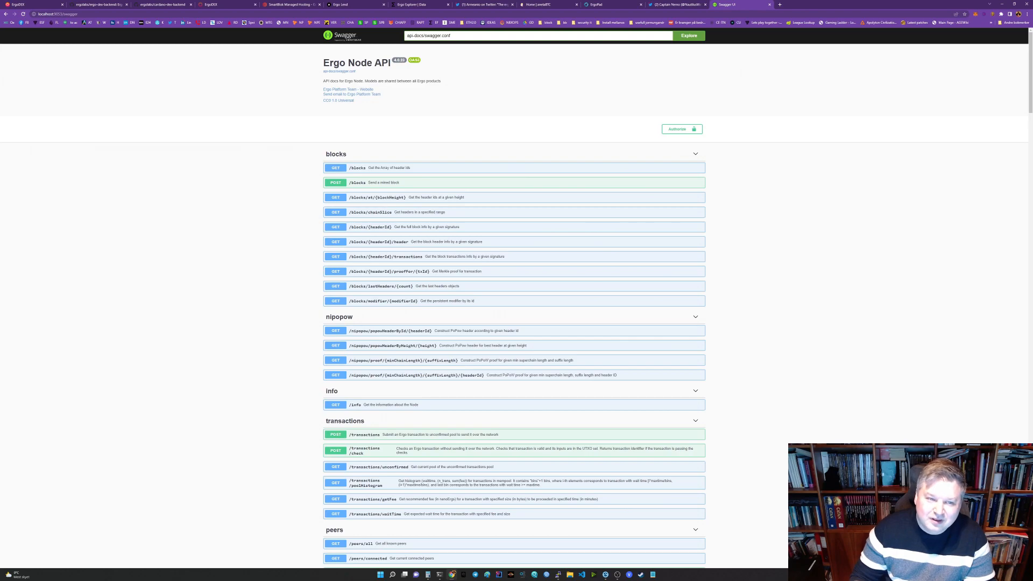
Step: Review the ErgoDEX roadmap and its ergo-dex-backend README on GitHub, then move toward the anetaBTC page
click(677, 5)
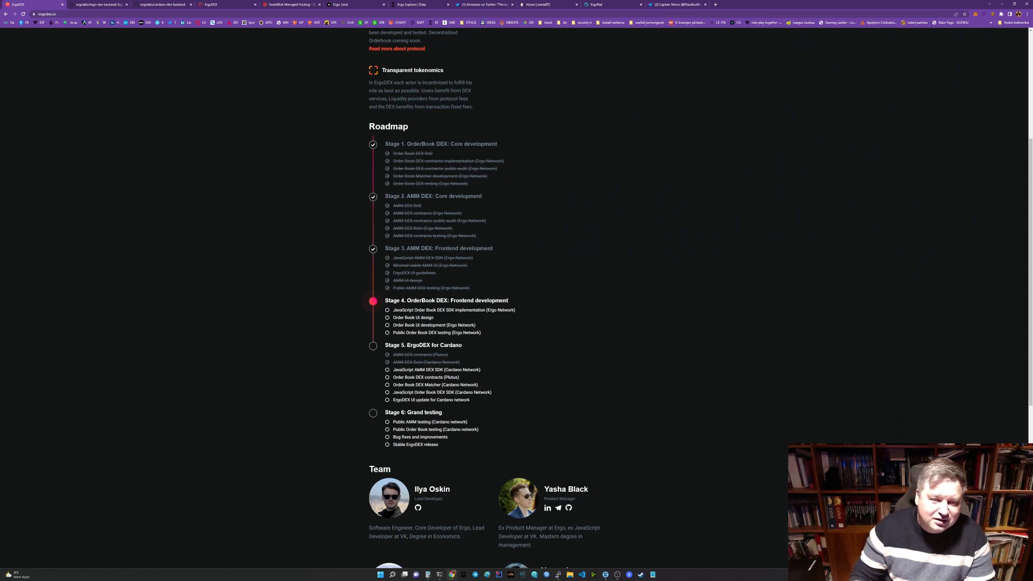
click(99, 4)
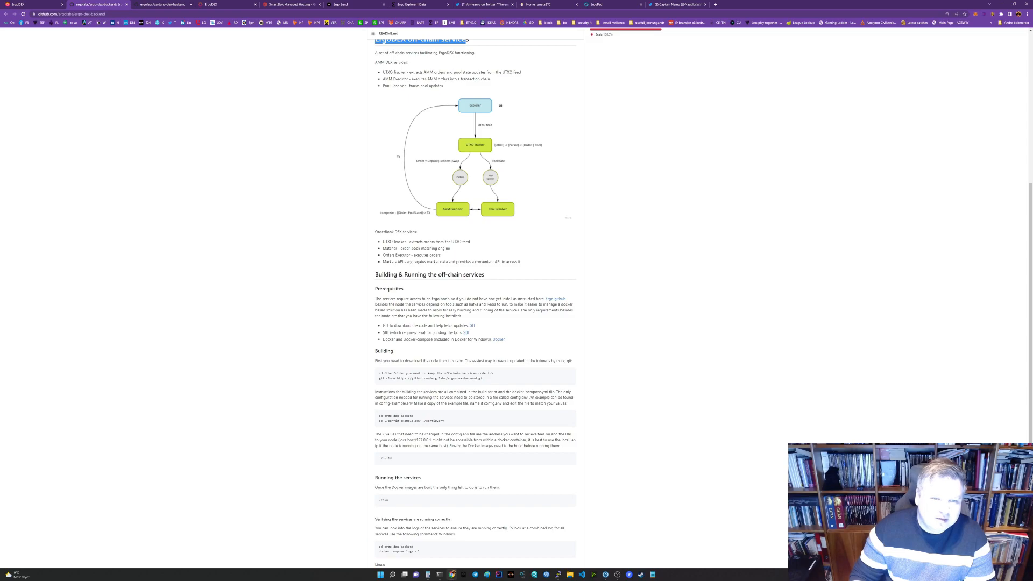
click(162, 4)
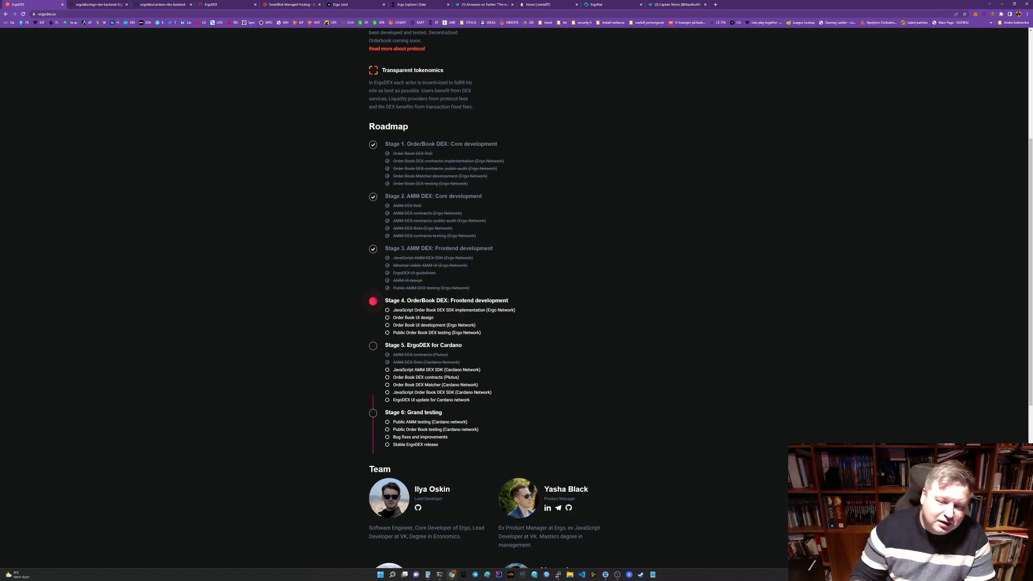
drag(384, 342, 469, 400)
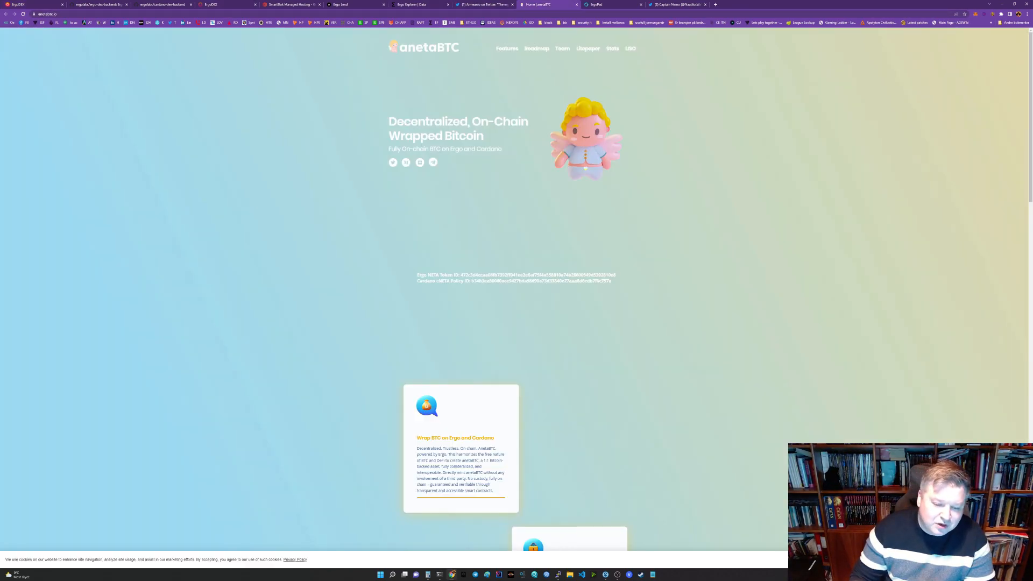
Step: Scroll through anetaBTC's wrap-BTC and security features before returning to the ErgoDEX roadmap stages 4–6
scroll(down, 3)
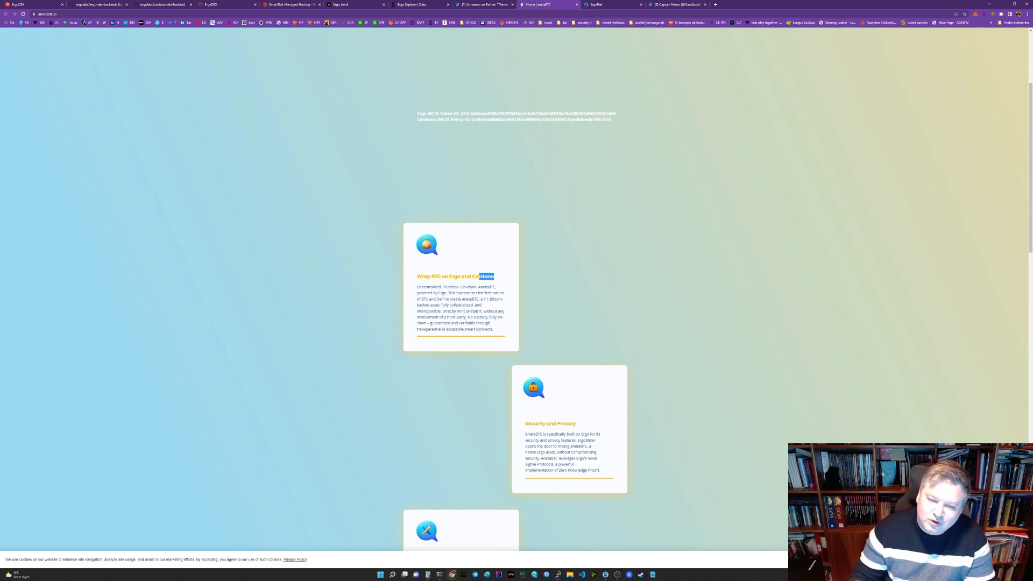
scroll(down, 3)
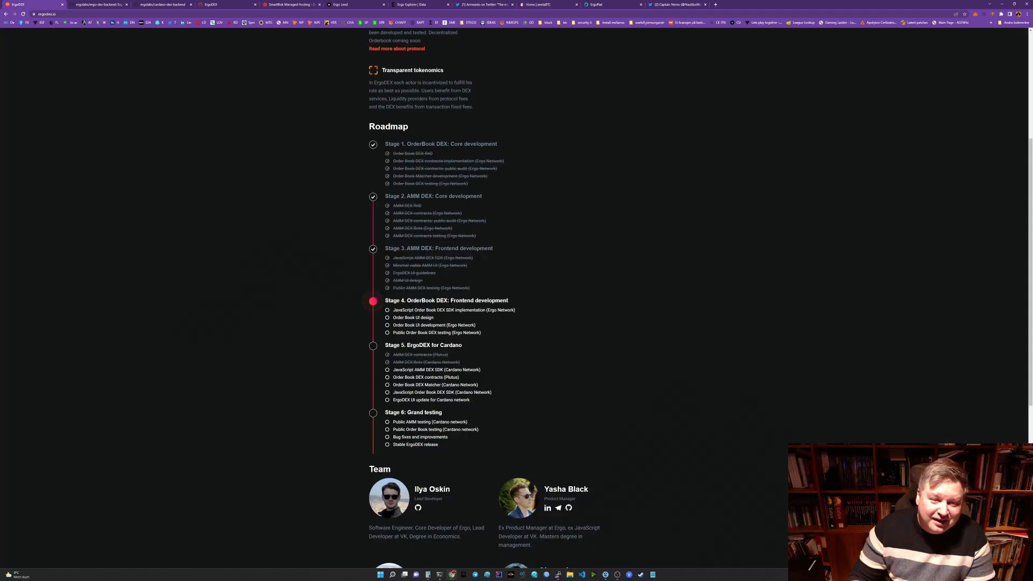
scroll(down, 3)
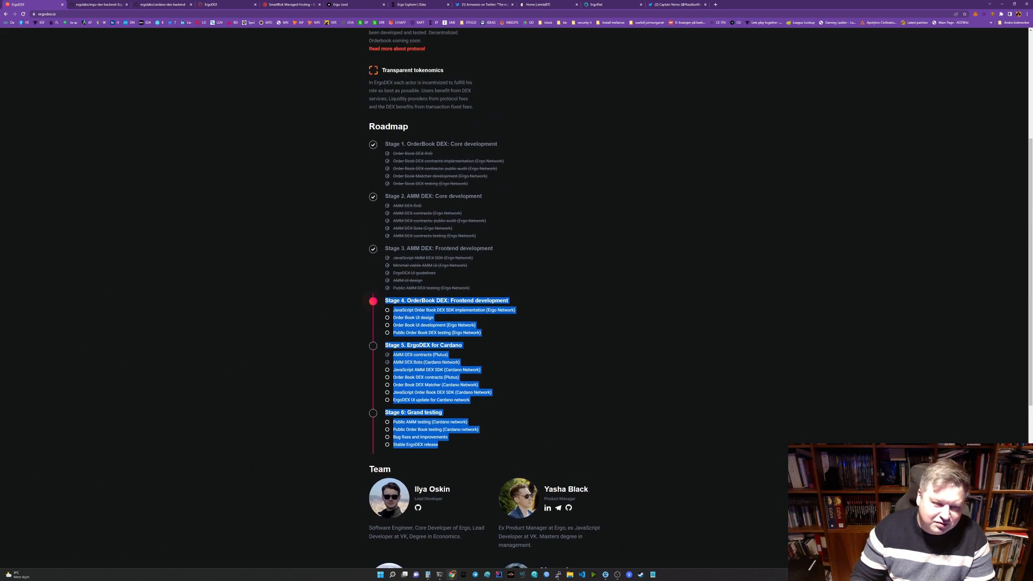
scroll(down, 3)
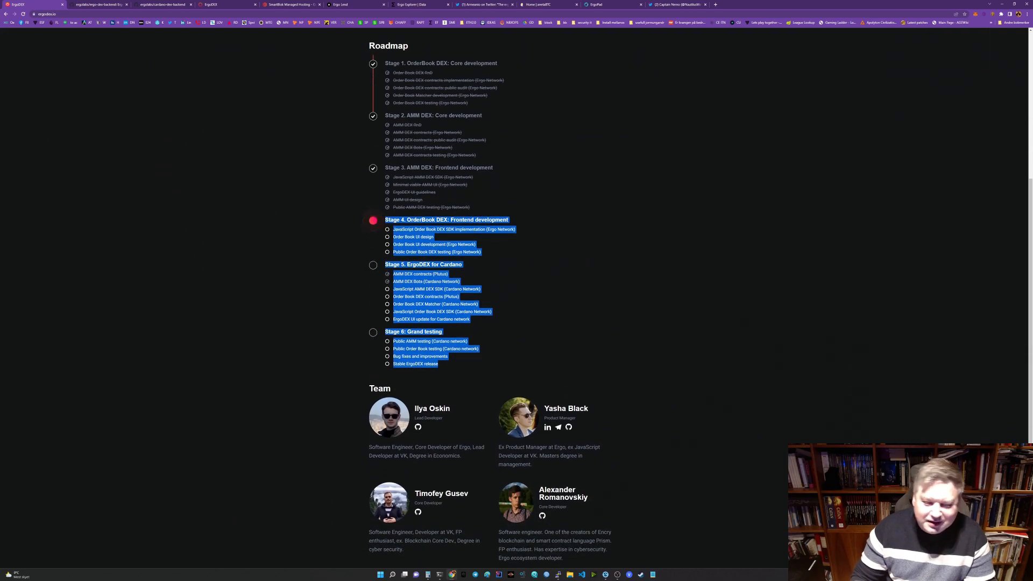